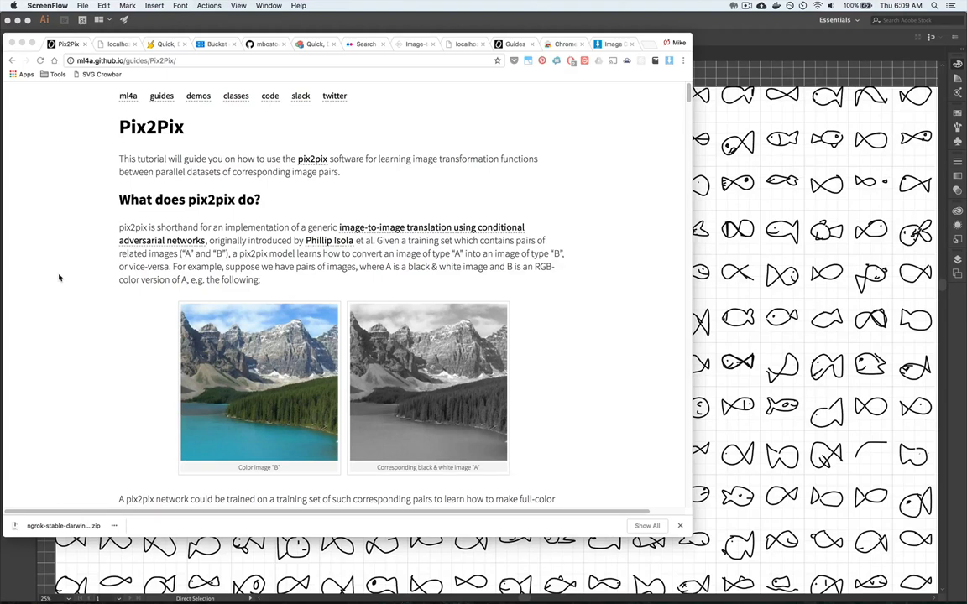
pyautogui.moveTo(98, 184)
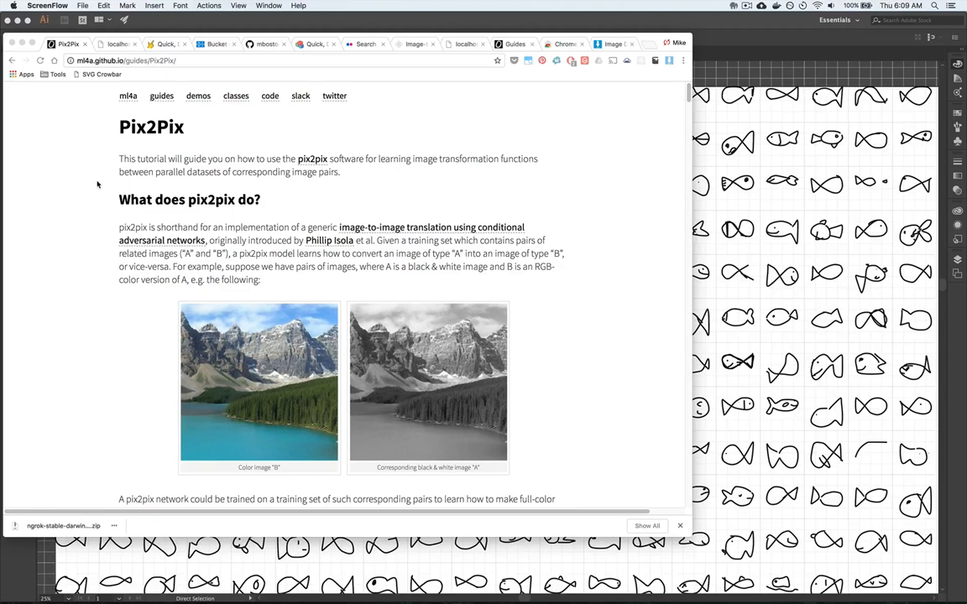
pyautogui.moveTo(111, 126)
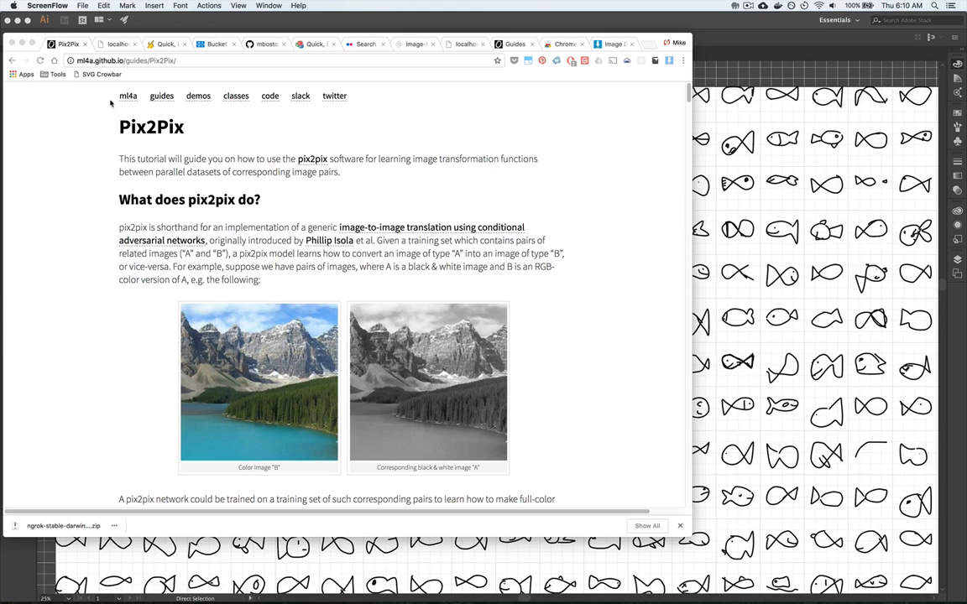
pyautogui.moveTo(121, 118)
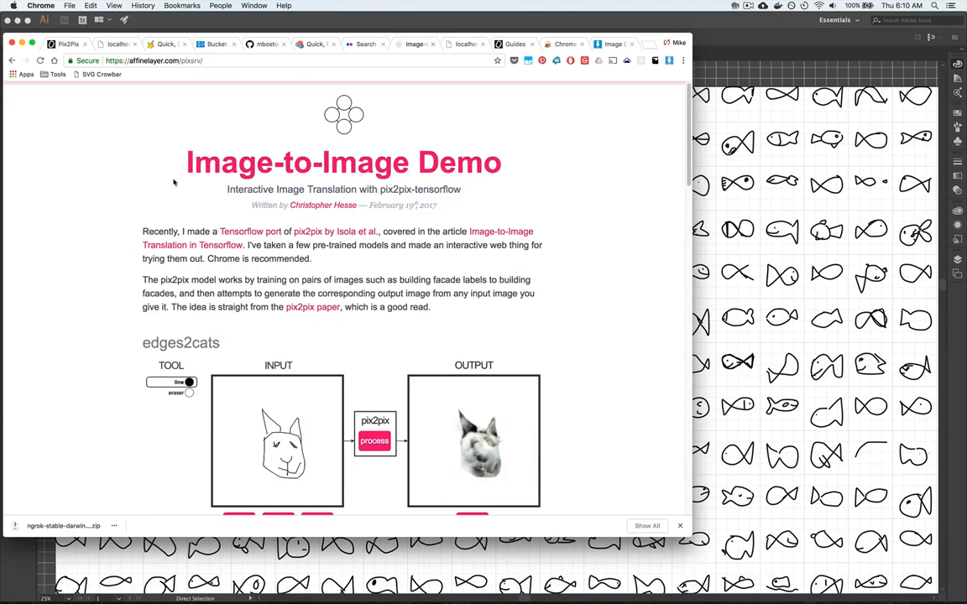
pyautogui.moveTo(294, 214)
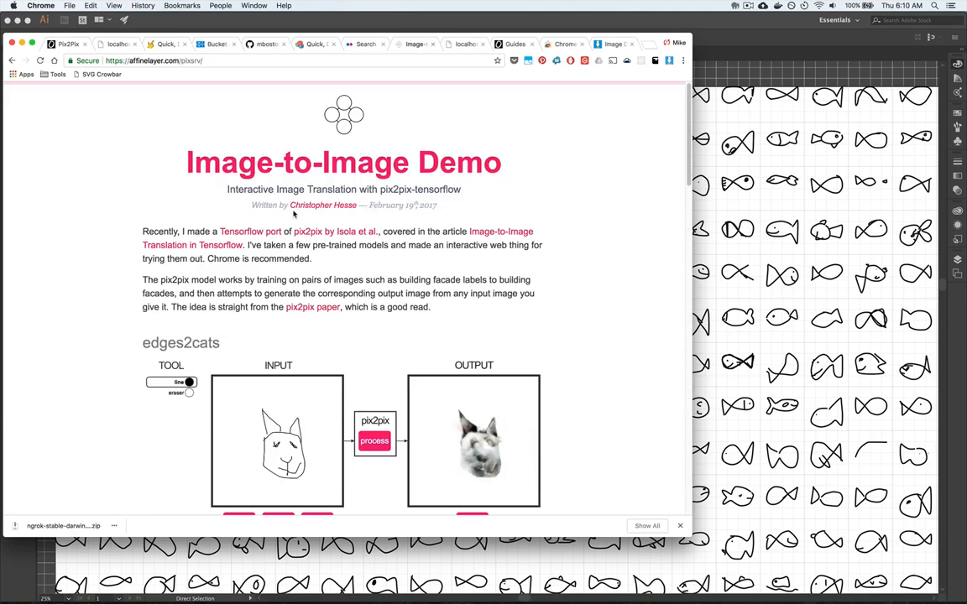
# - Scroll down to the edges2cats demo in the Pix2Pix guide
pyautogui.scroll(-3)
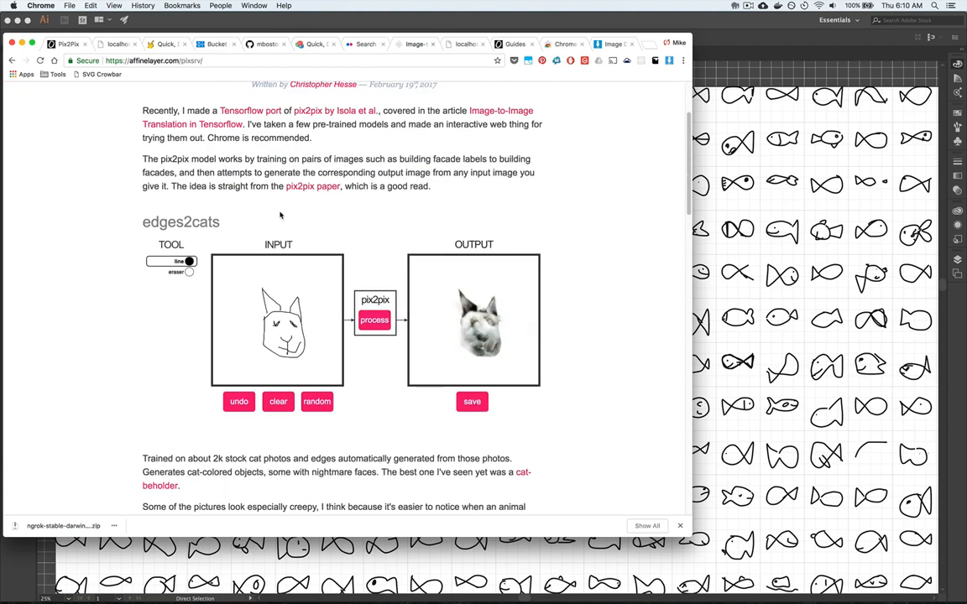
pyautogui.moveTo(293, 310)
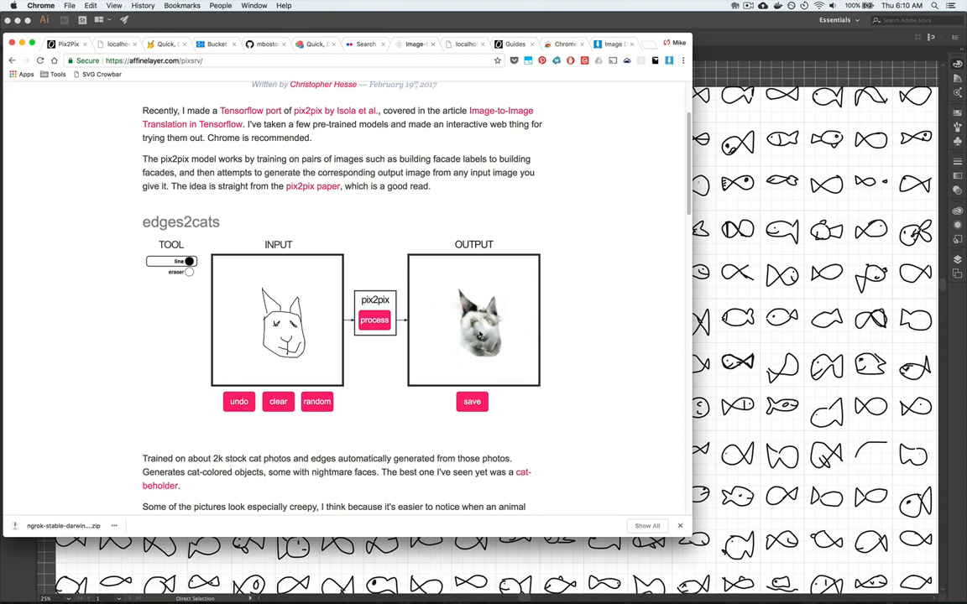
pyautogui.moveTo(485, 322)
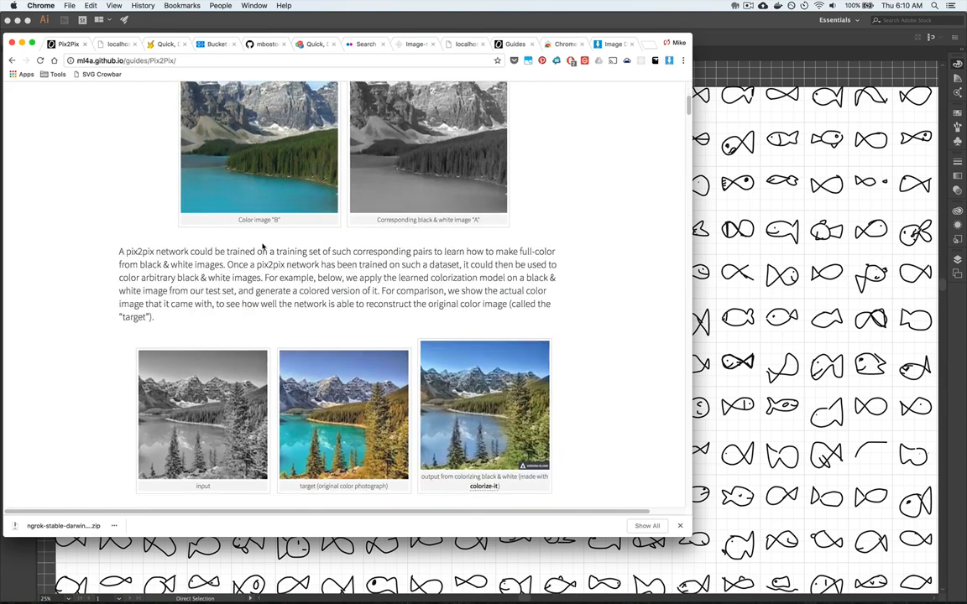
# - Scroll through the ml4a Pix2Pix guide toward the fish results table
pyautogui.scroll(-3)
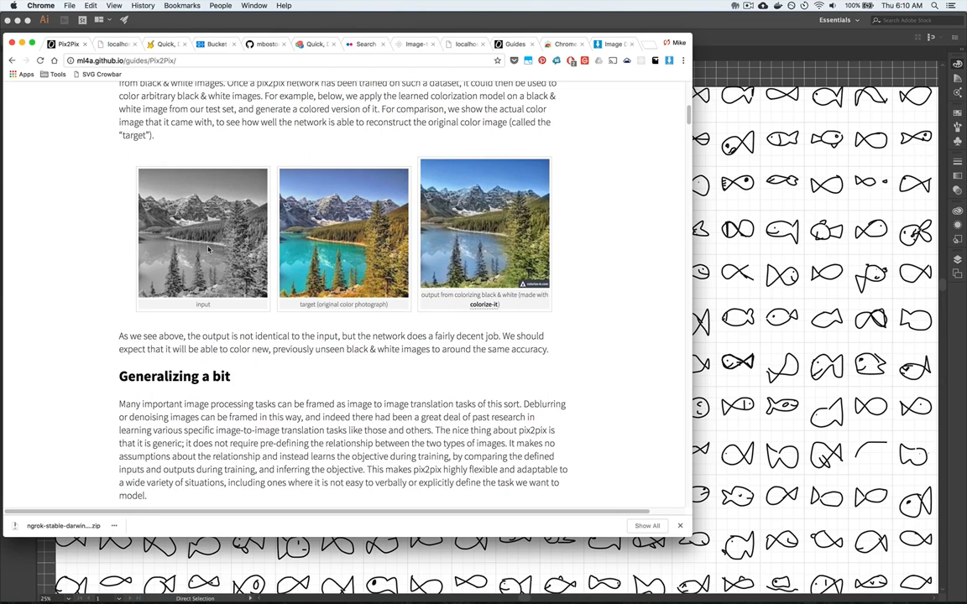
pyautogui.moveTo(341, 234)
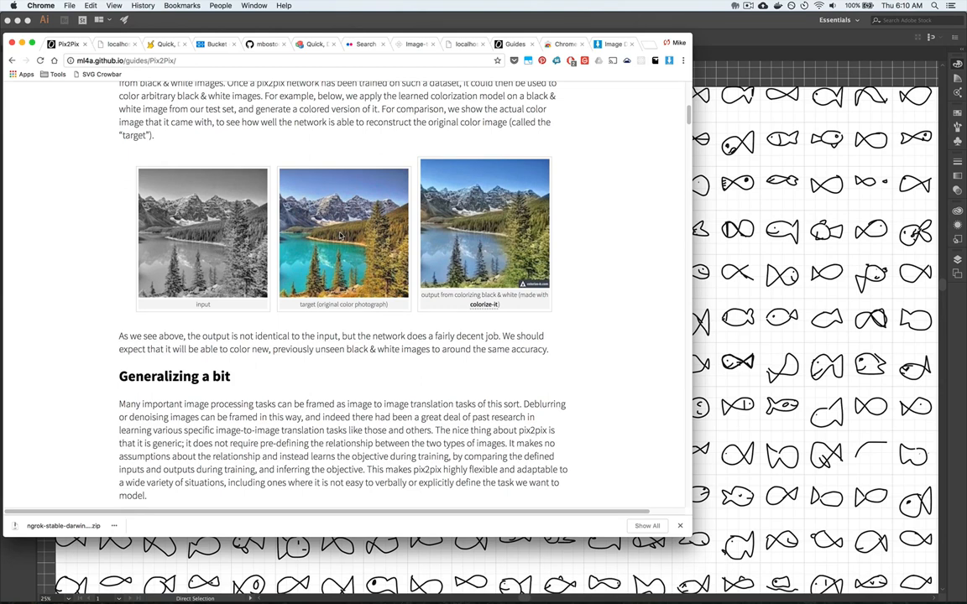
pyautogui.moveTo(480, 245)
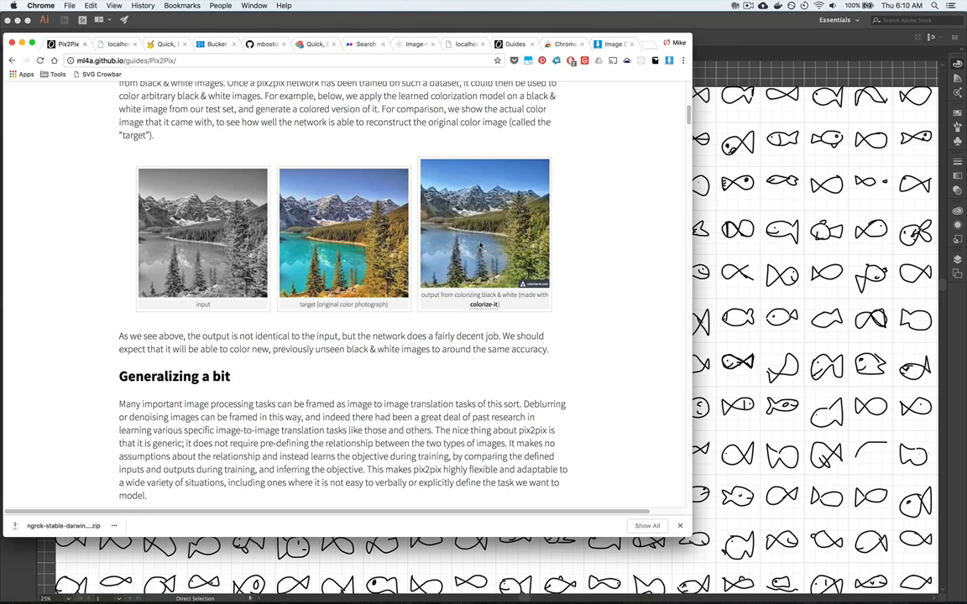
pyautogui.moveTo(483, 188)
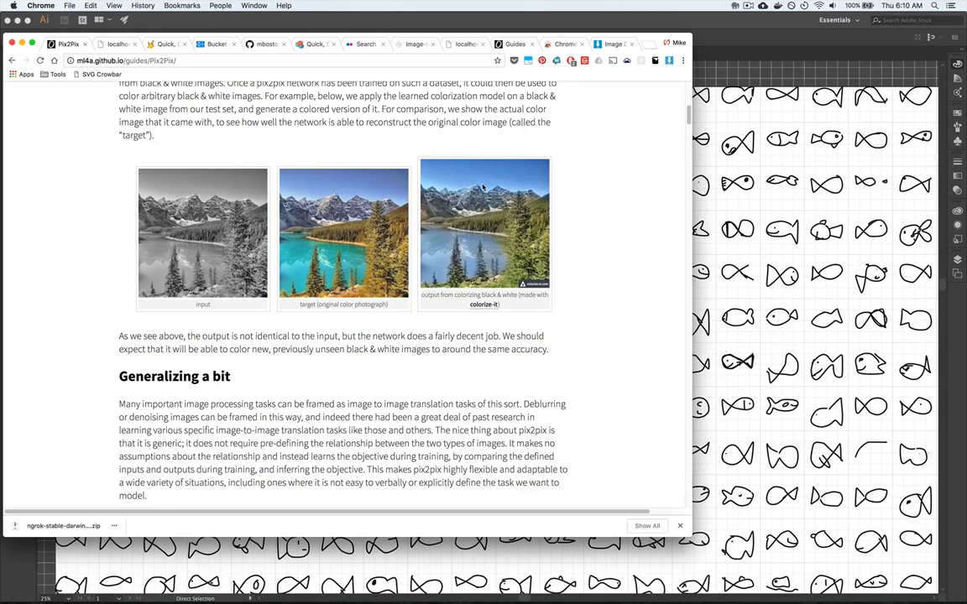
pyautogui.moveTo(345, 216)
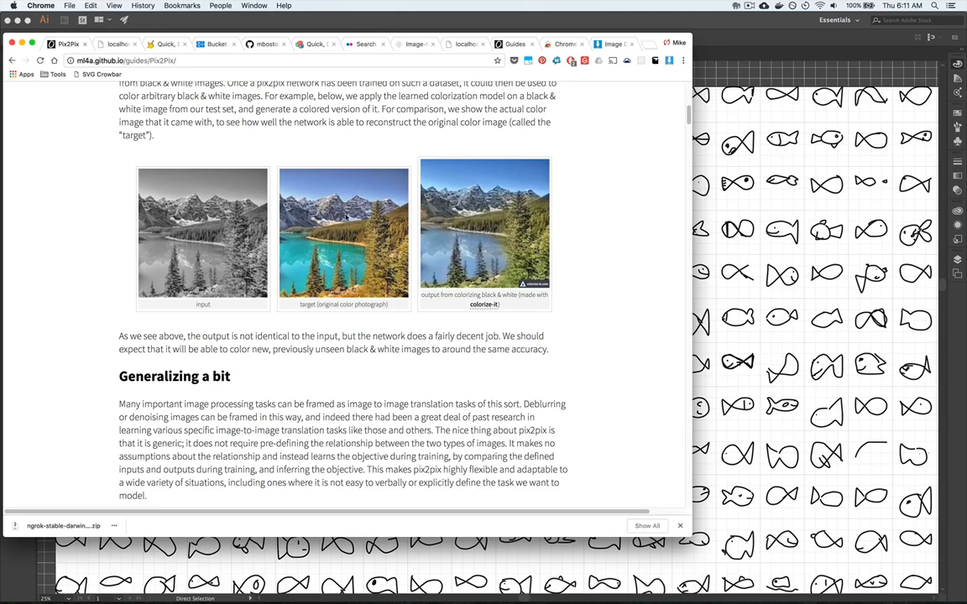
pyautogui.scroll(-3)
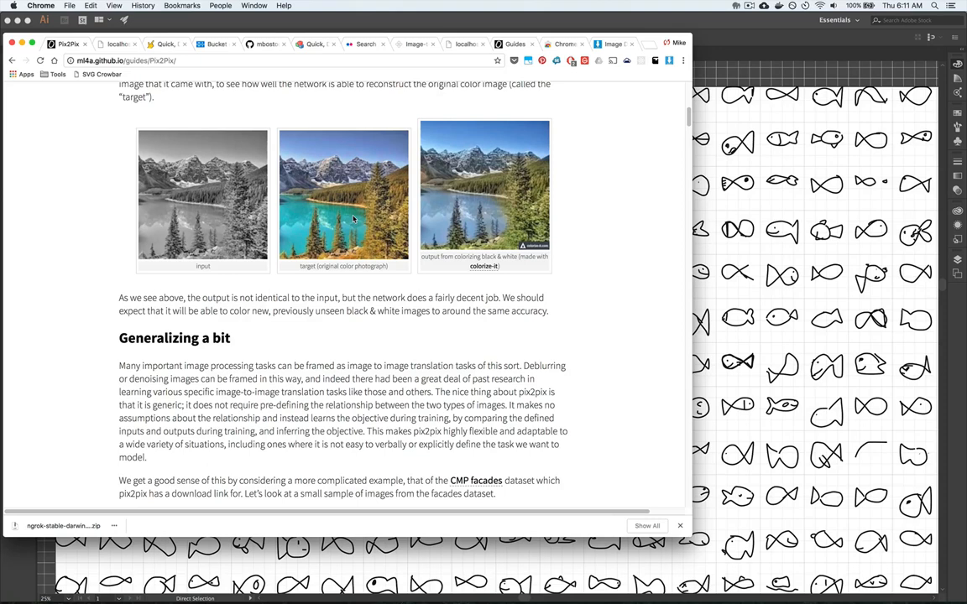
pyautogui.scroll(-3)
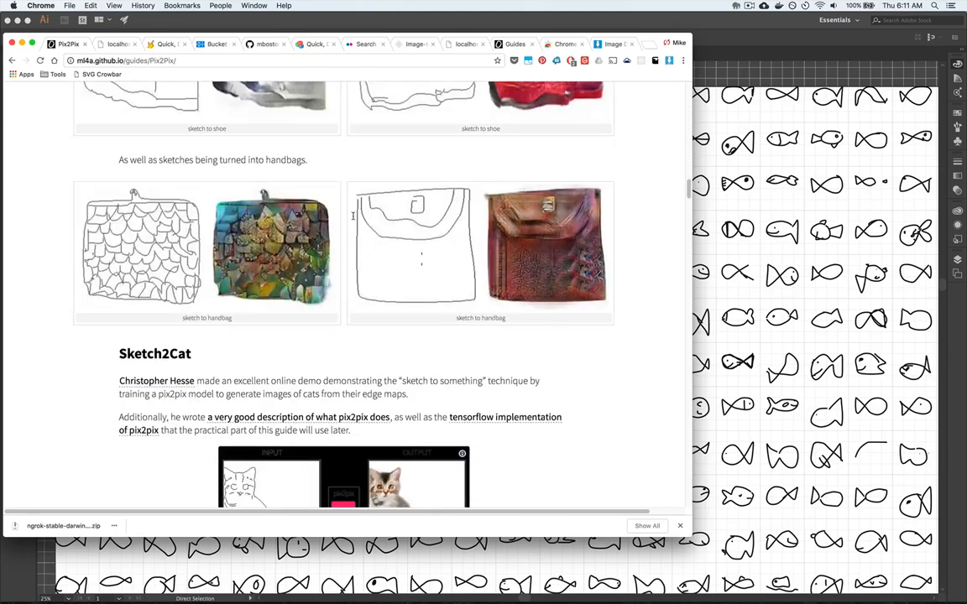
pyautogui.scroll(-3)
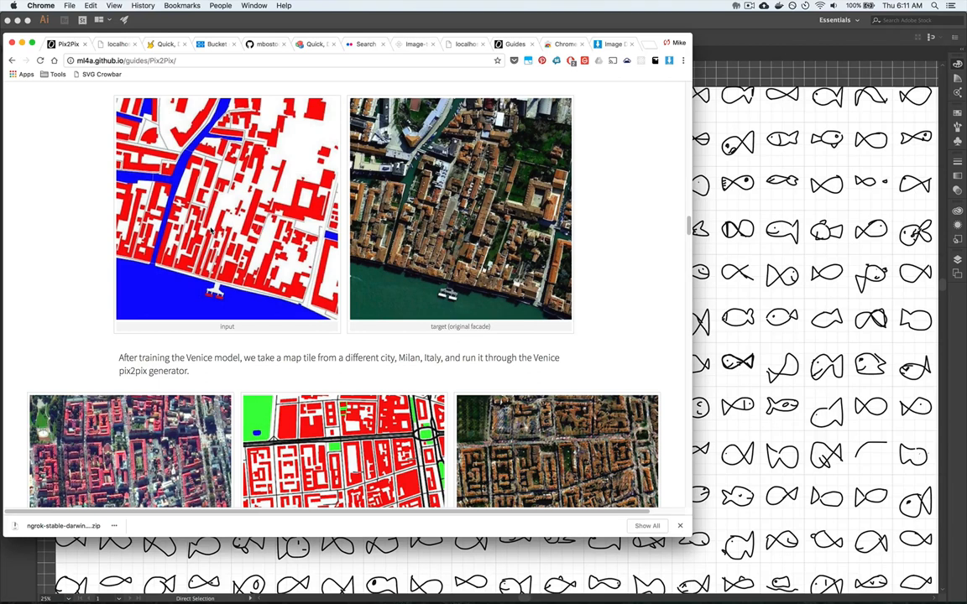
pyautogui.scroll(-3)
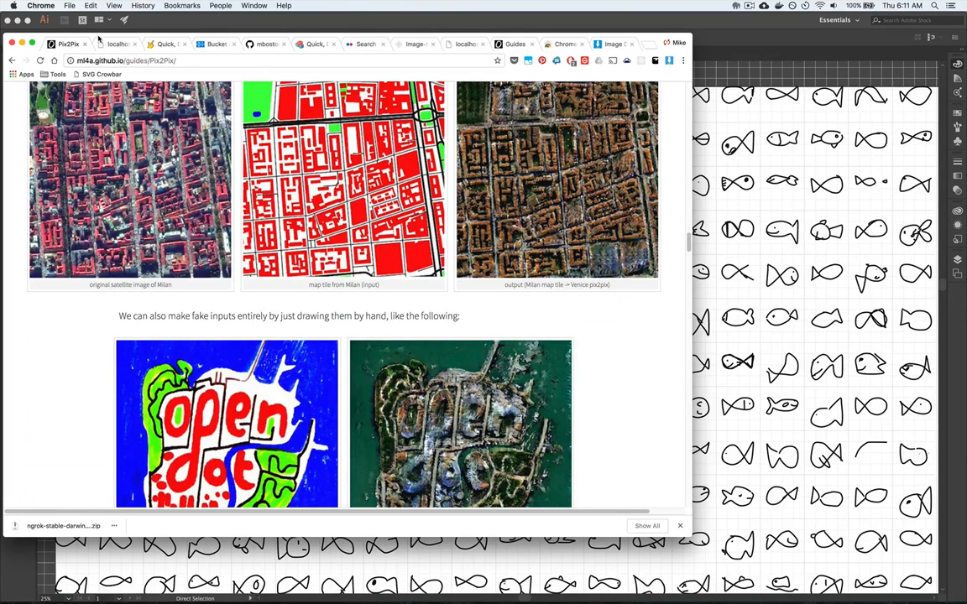
pyautogui.moveTo(118, 44)
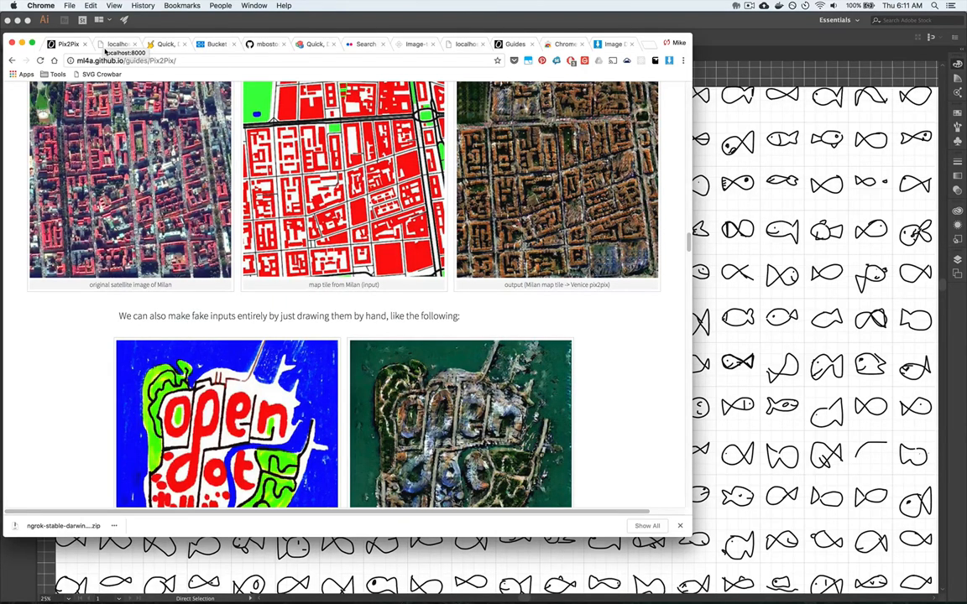
pyautogui.moveTo(175, 306)
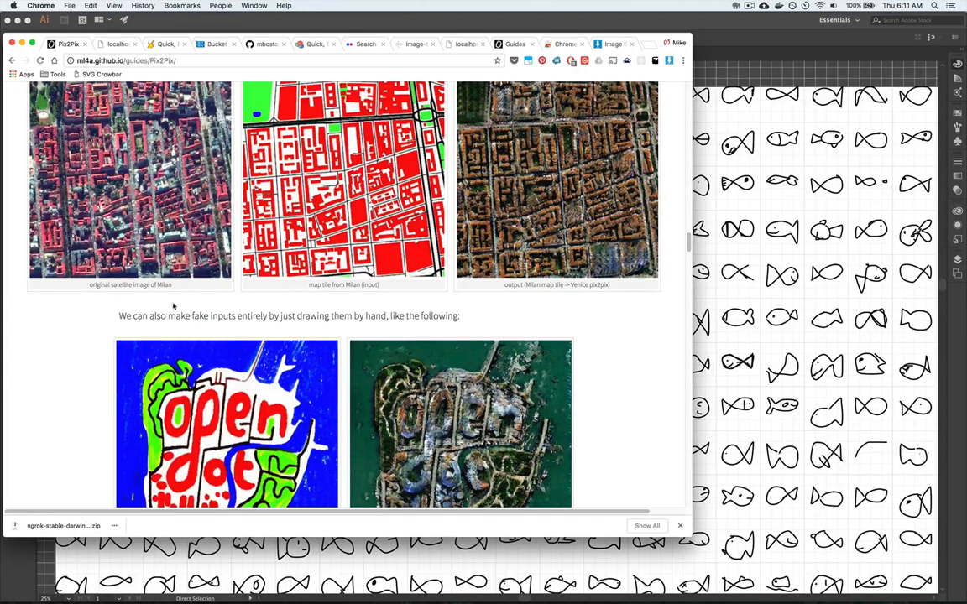
pyautogui.moveTo(111, 316)
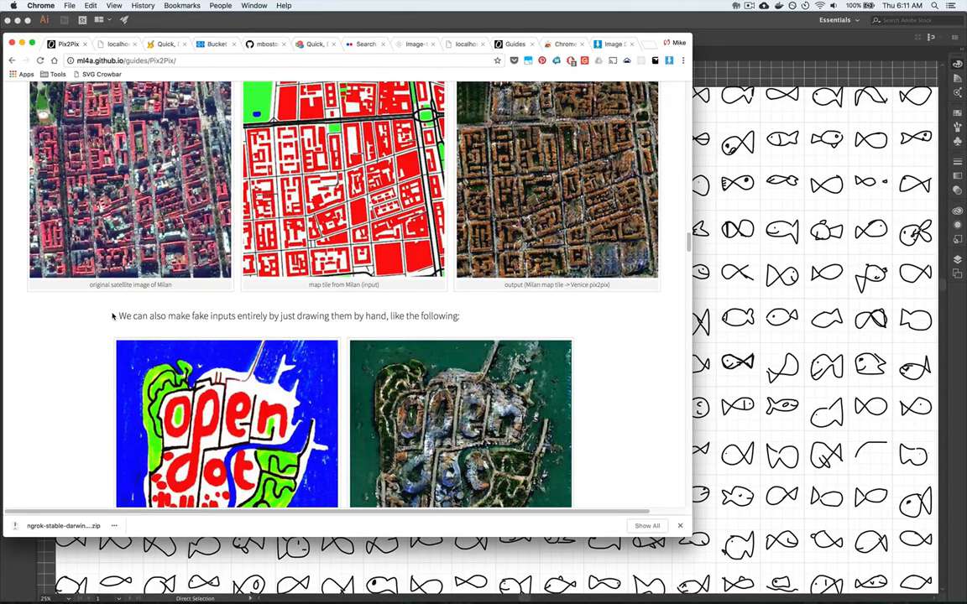
pyautogui.moveTo(114, 44)
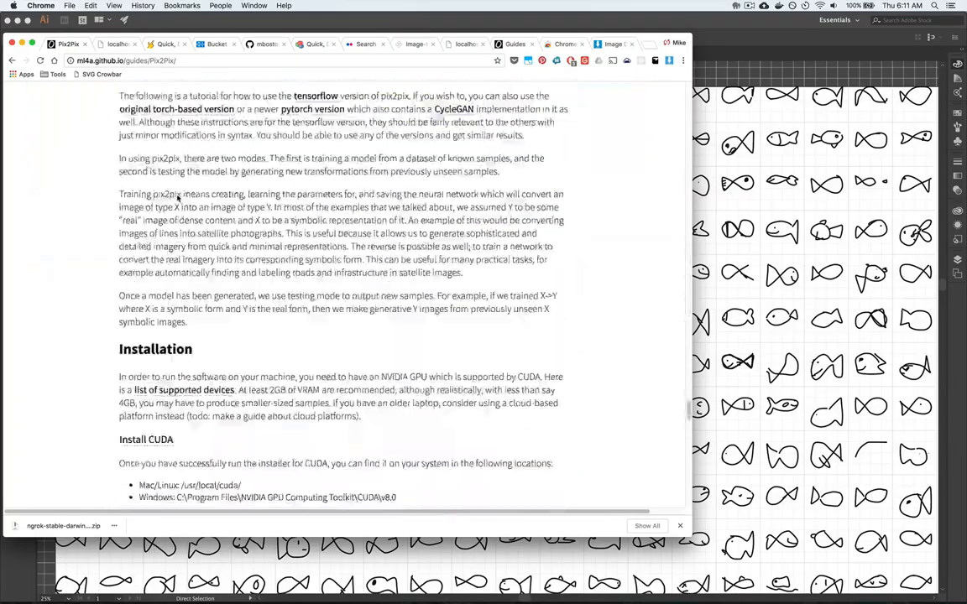
pyautogui.scroll(-3)
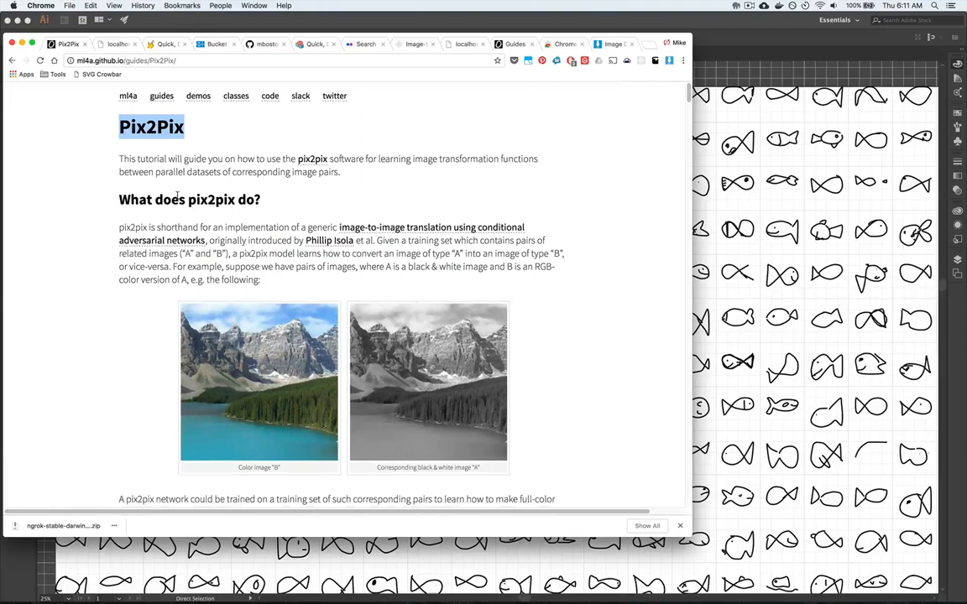
pyautogui.scroll(-3)
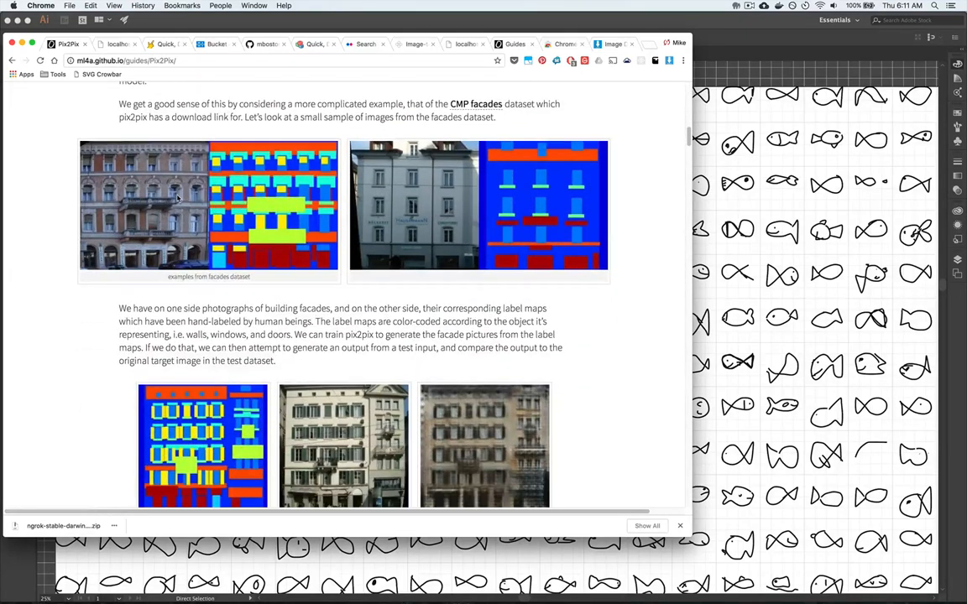
pyautogui.scroll(-3)
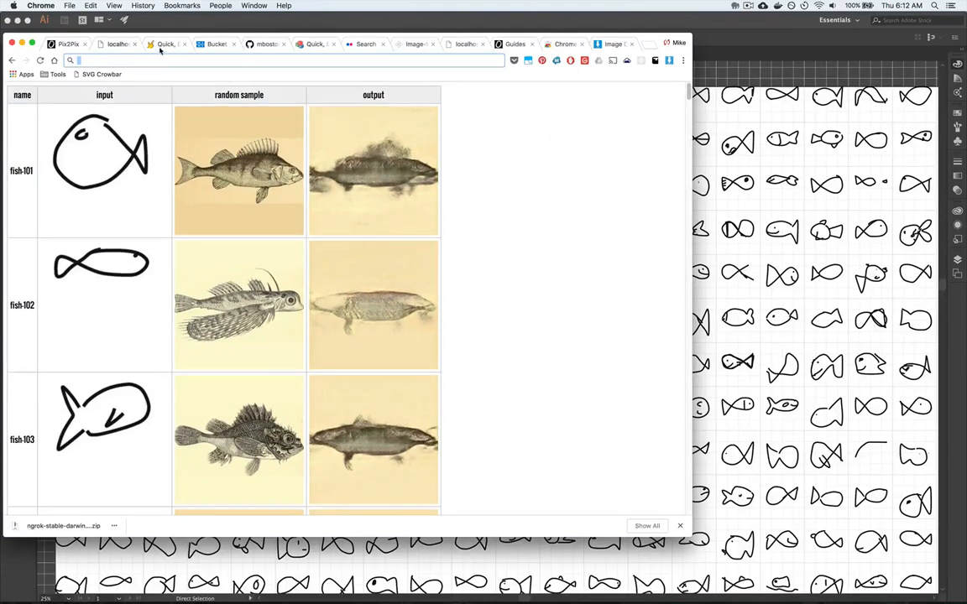
# - Visit the Quick, Draw! data page, then the quickdraw_dataset Cloud Storage bucket
pyautogui.click(167, 44)
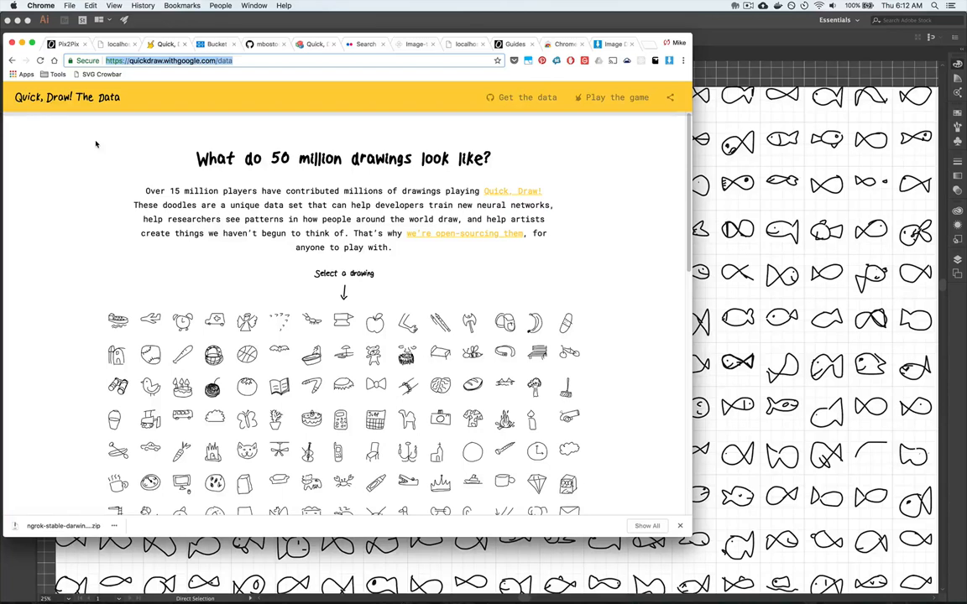
pyautogui.moveTo(137, 302)
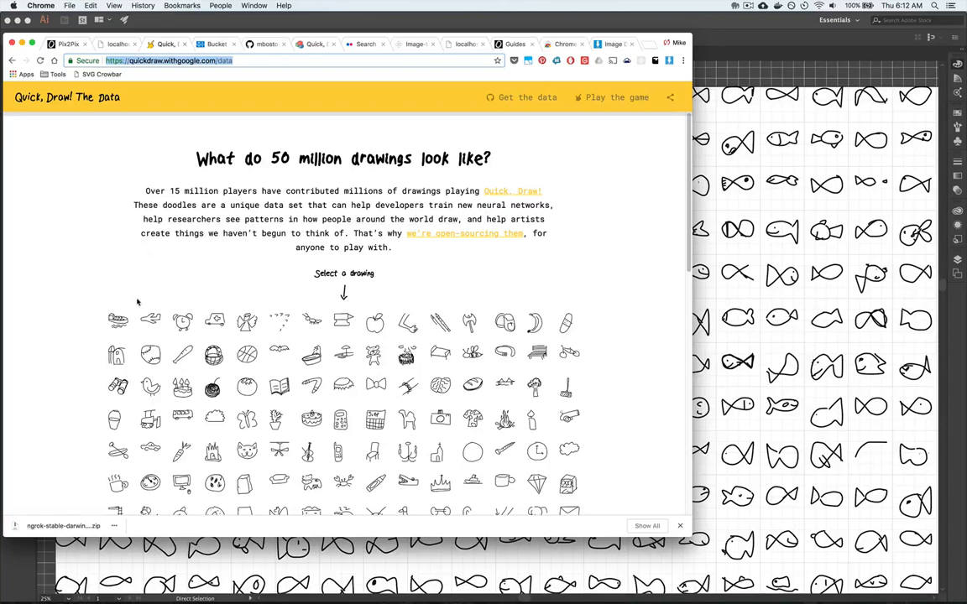
pyautogui.moveTo(215, 323)
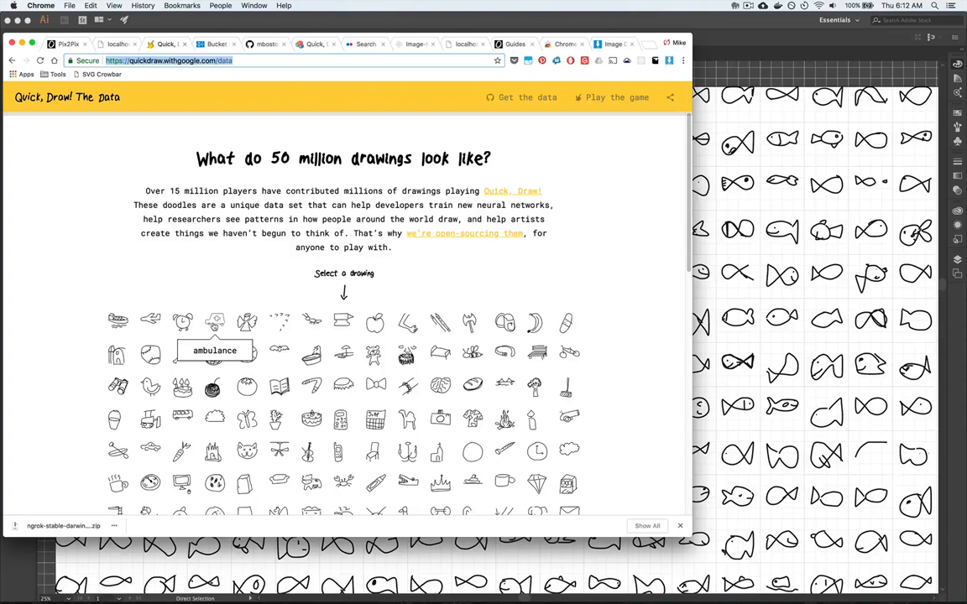
pyautogui.moveTo(91, 252)
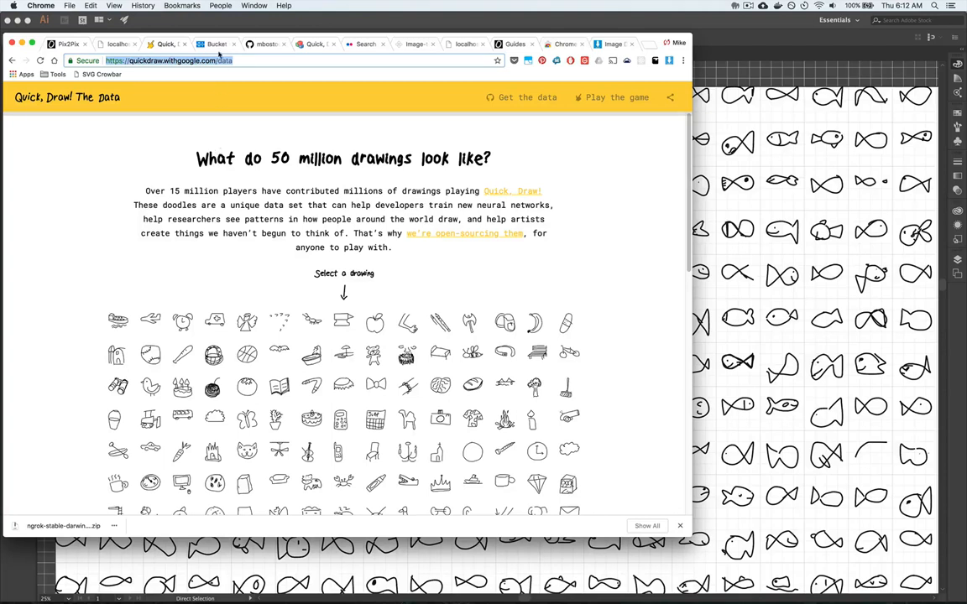
pyautogui.click(215, 44)
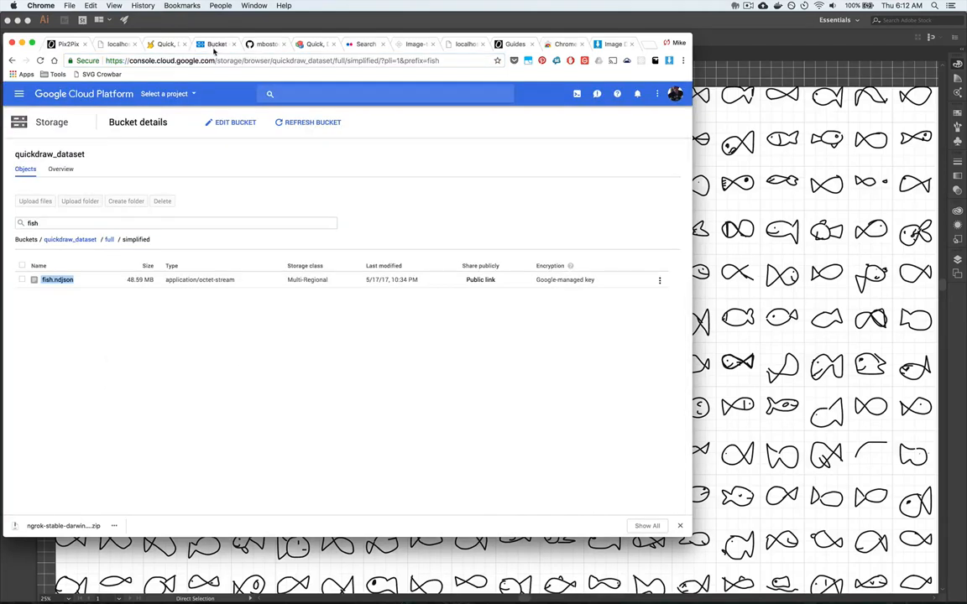
pyautogui.moveTo(78, 166)
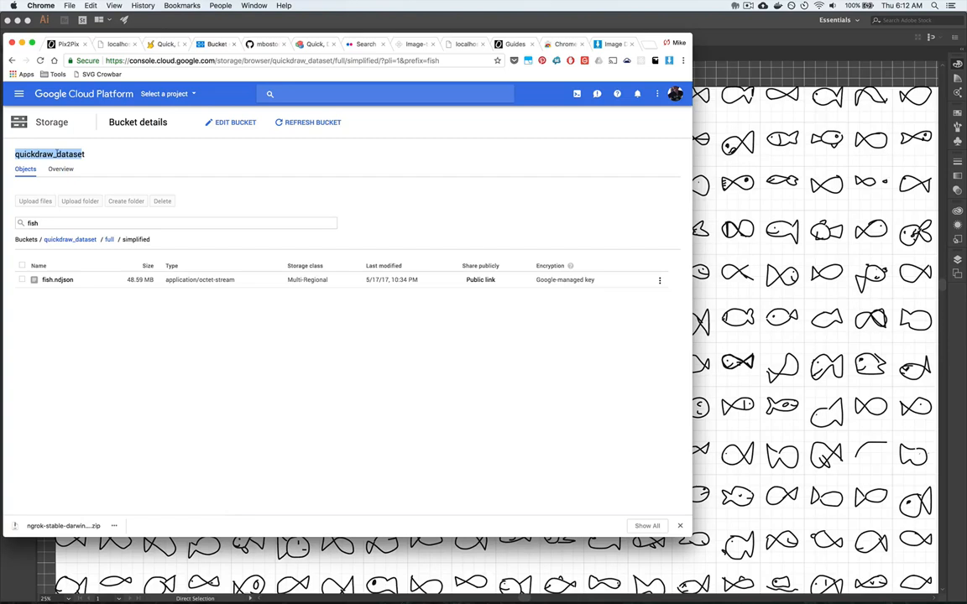
# - Browse into the bucket folders toward fish.ndjson, then bring up the app switcher
pyautogui.click(167, 222)
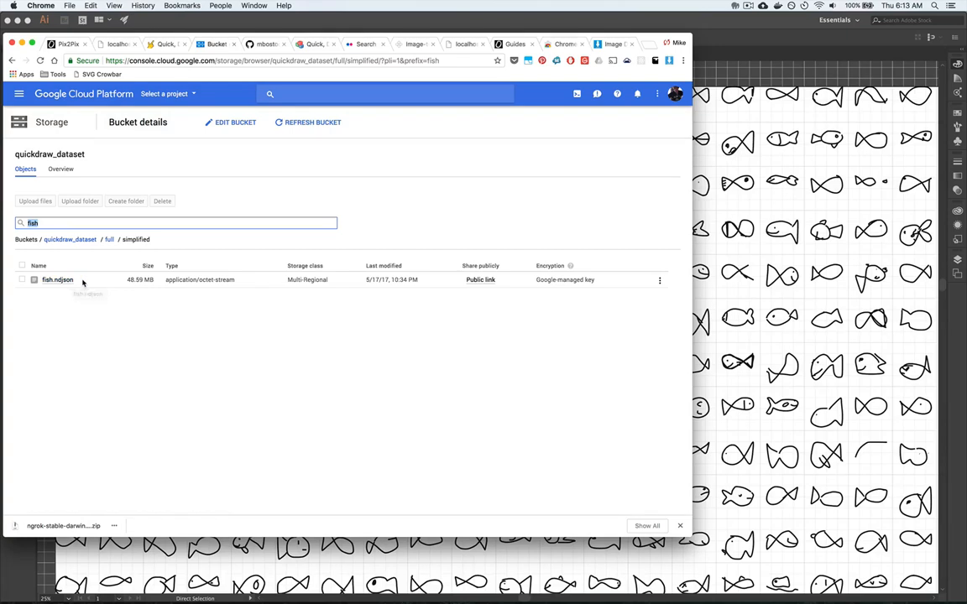
pyautogui.moveTo(138, 282)
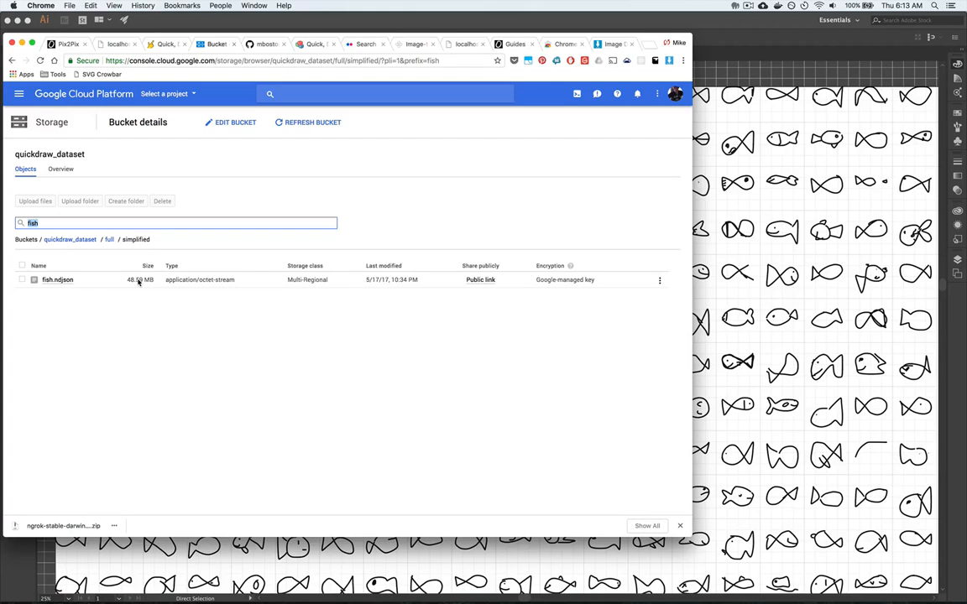
pyautogui.press('Cmd+Tab')
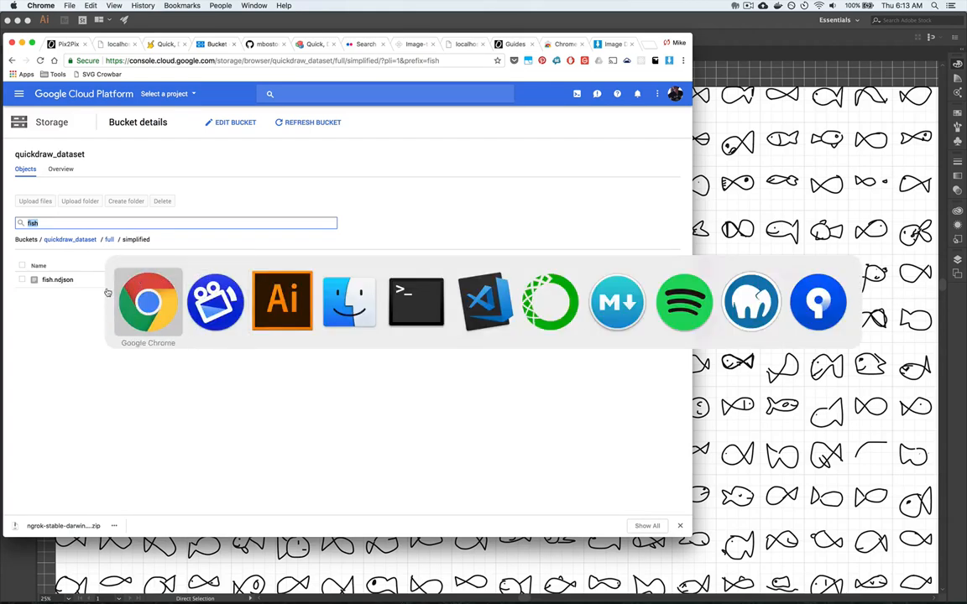
# - Switch to Visual Studio Code and view fish-small.ndjson from the Explorer sidebar
pyautogui.click(485, 302)
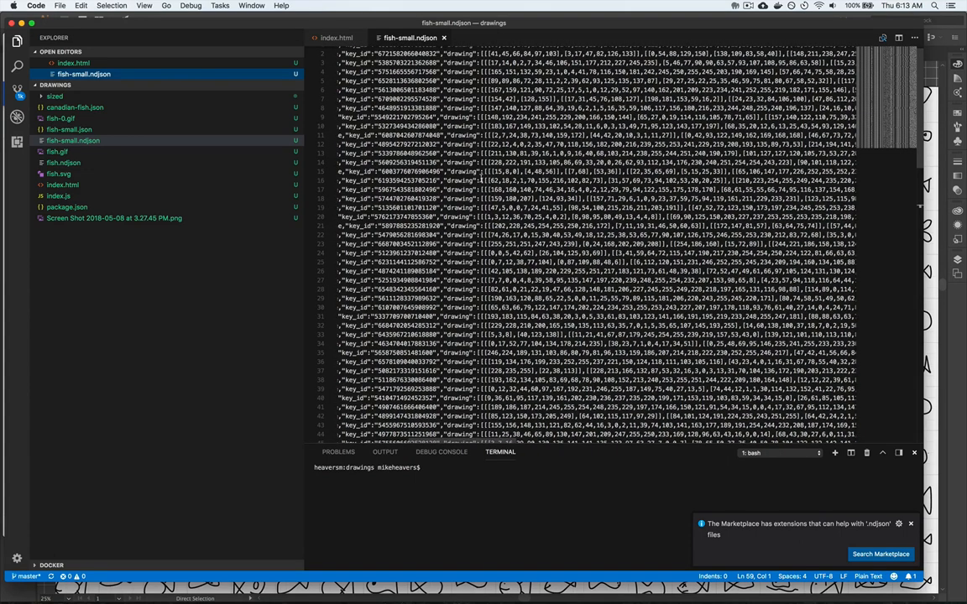
pyautogui.doubleClick(461, 181)
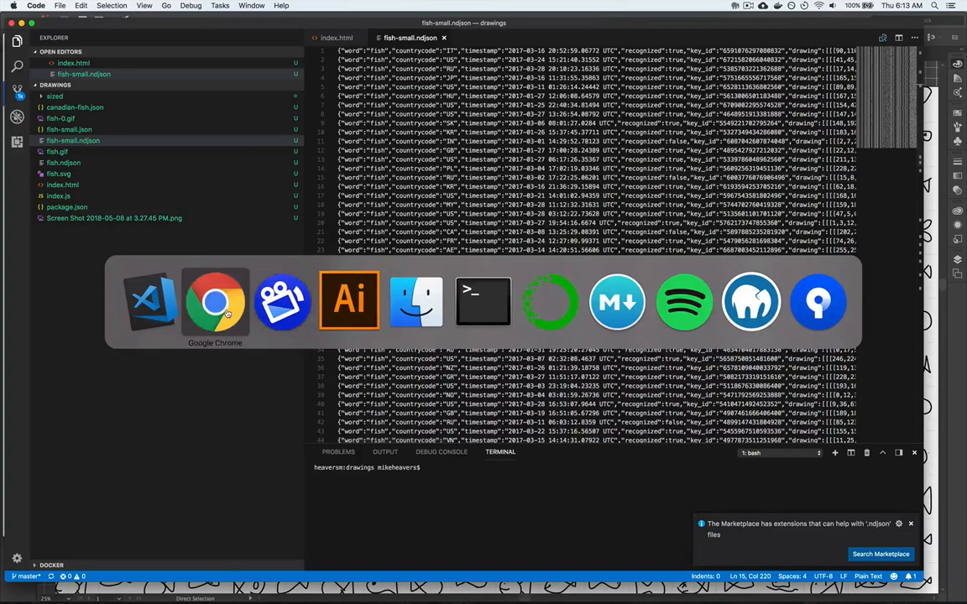
# - Read the ndjson-cli README reference in the browser, then go to the Quick, Draw! d3 & SVG demo
pyautogui.click(215, 301)
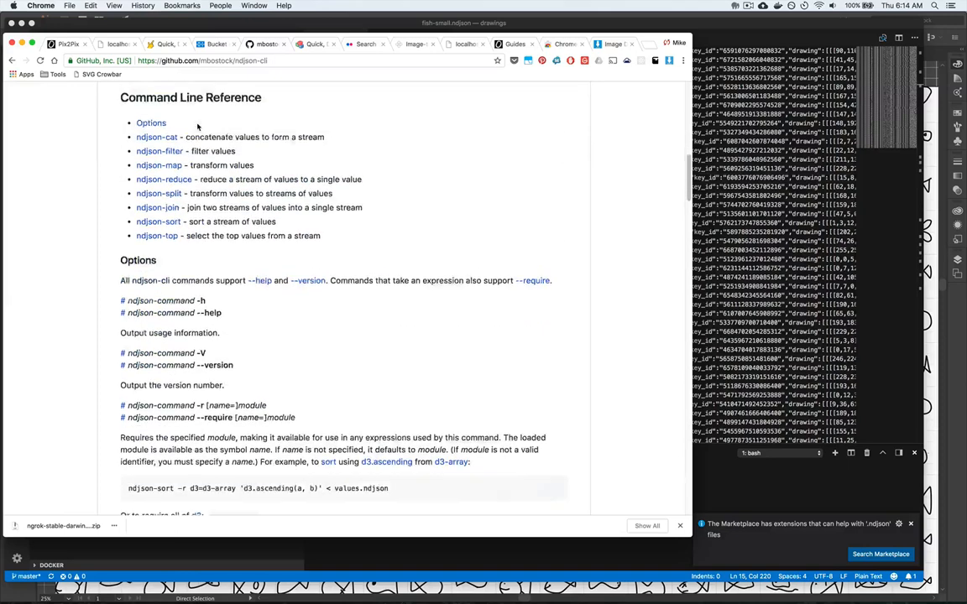
pyautogui.scroll(-3)
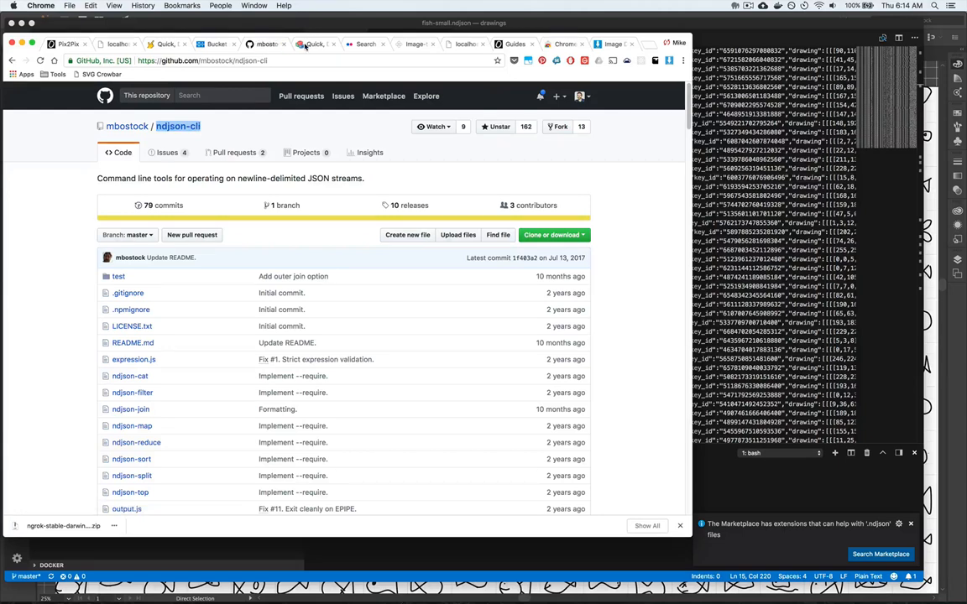
pyautogui.moveTo(316, 43)
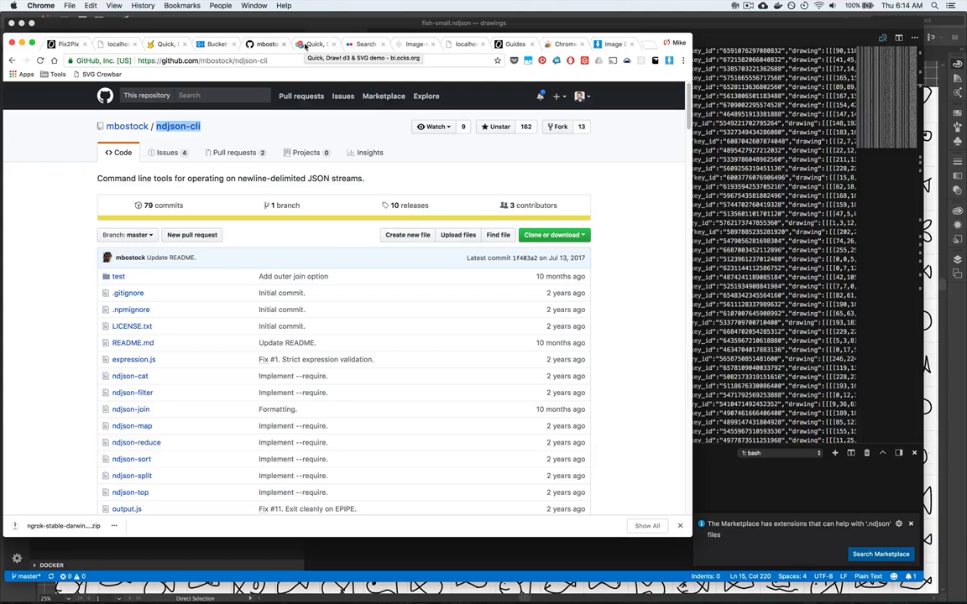
pyautogui.click(316, 44)
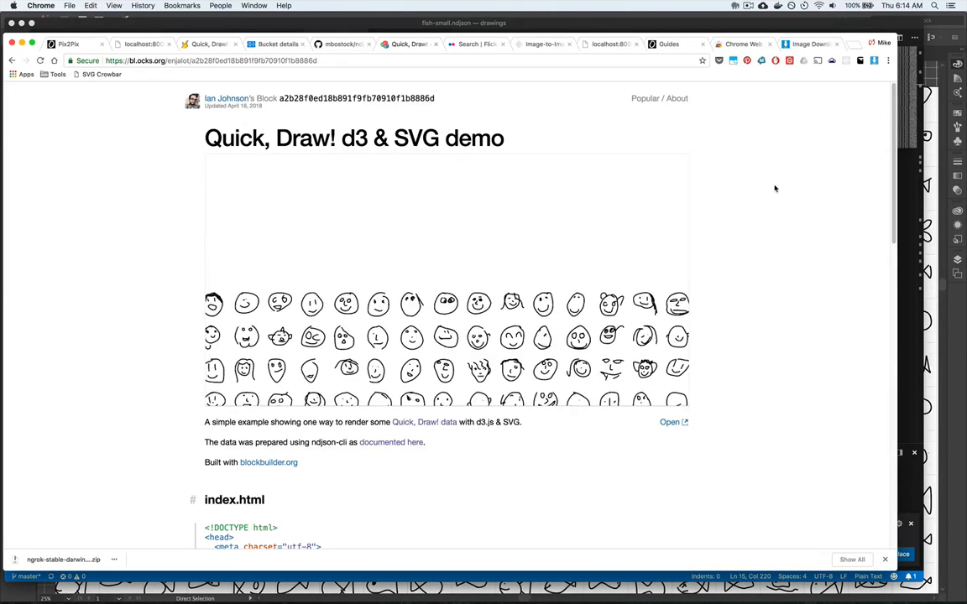
# - Inspect the demo's svg drawing element in developer tools, then return to the code editor
pyautogui.rightClick(775, 188)
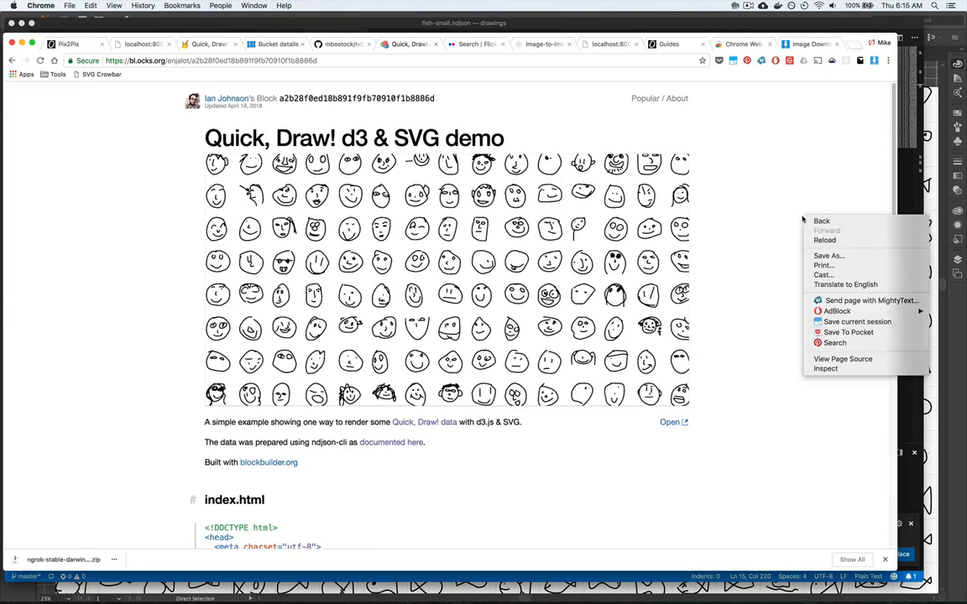
pyautogui.click(825, 369)
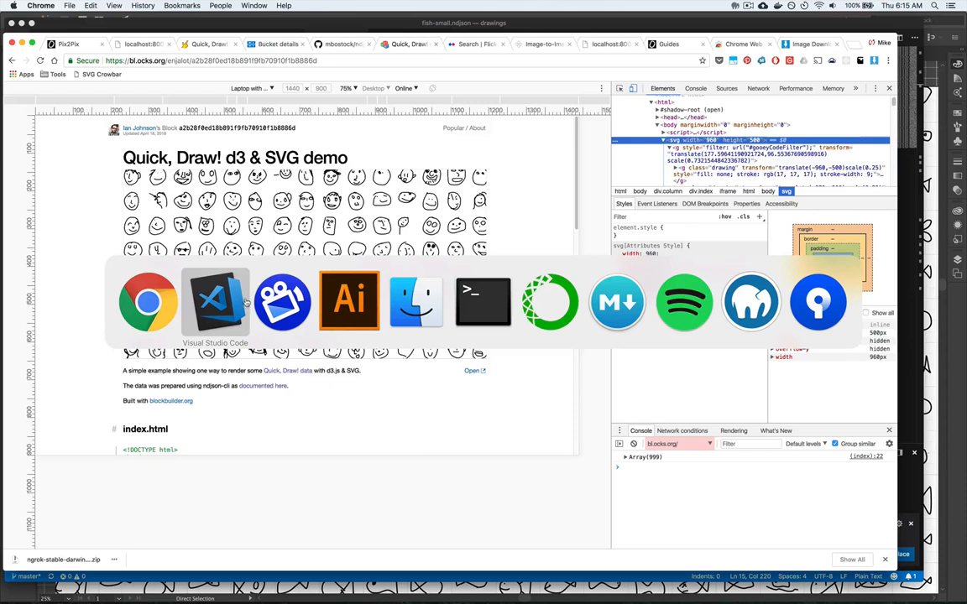
pyautogui.click(215, 300)
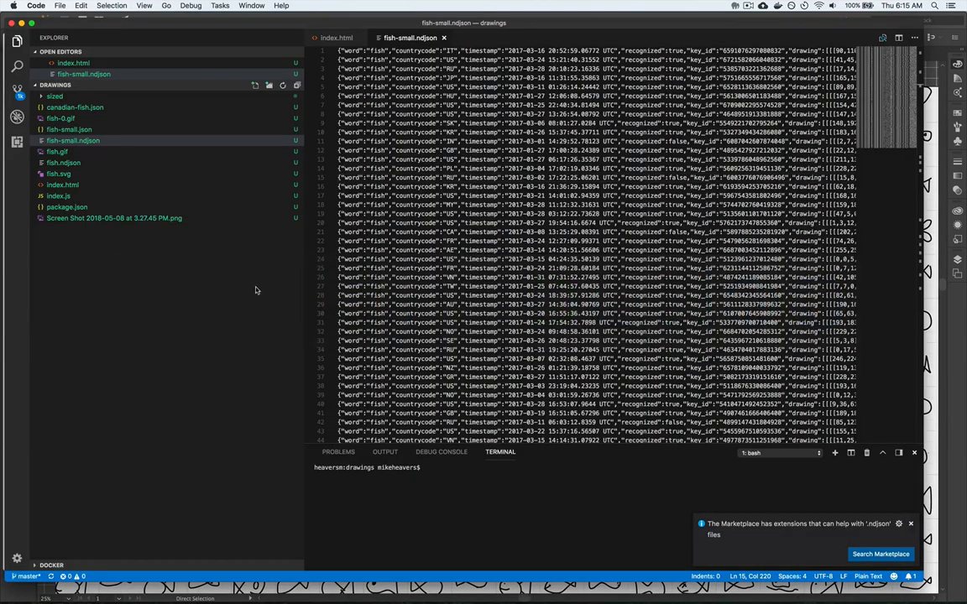
pyautogui.moveTo(448, 242)
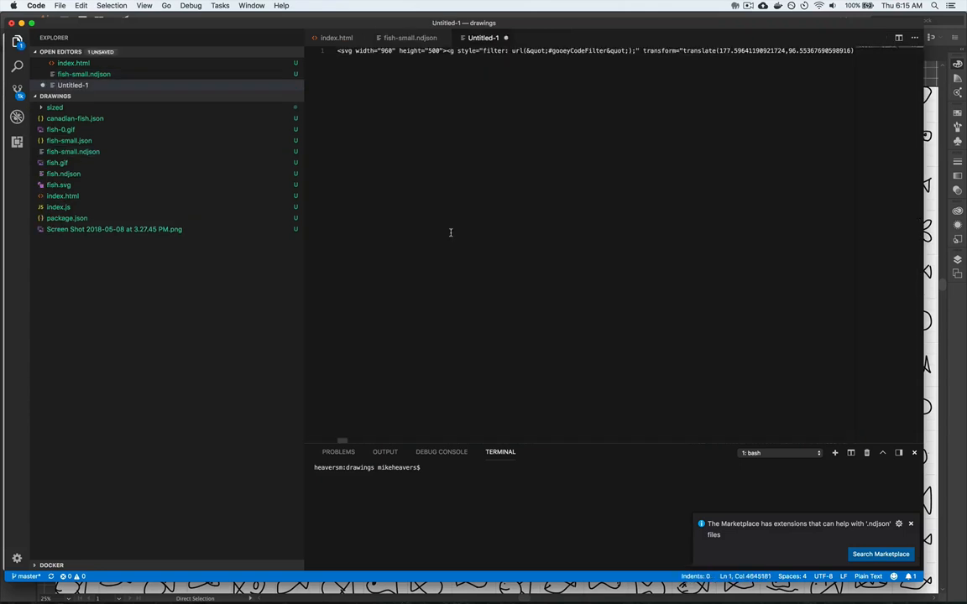
# - Save the new svg markup file, entering 'faces' as the file name
pyautogui.press('cmd+s')
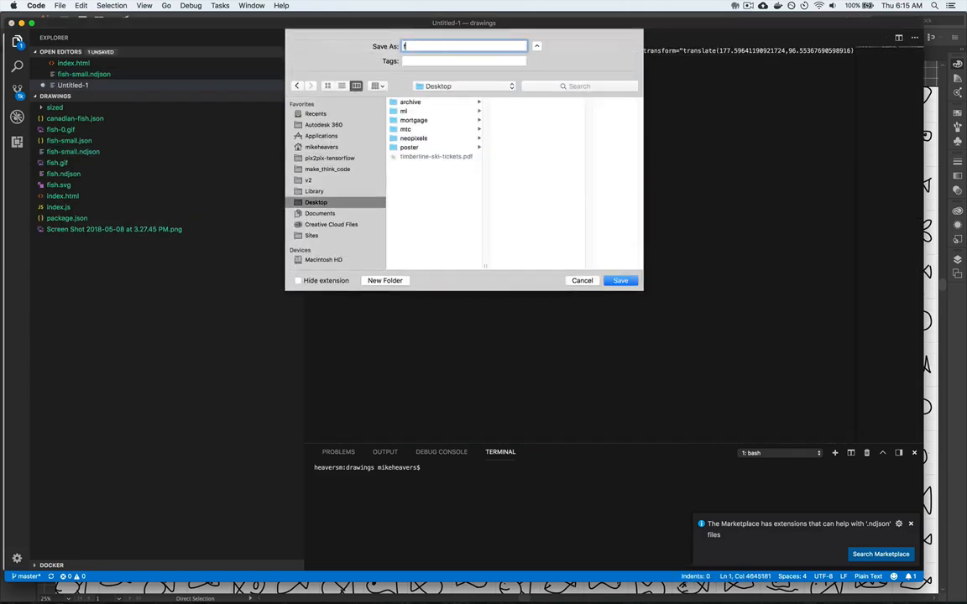
pyautogui.write('faces')
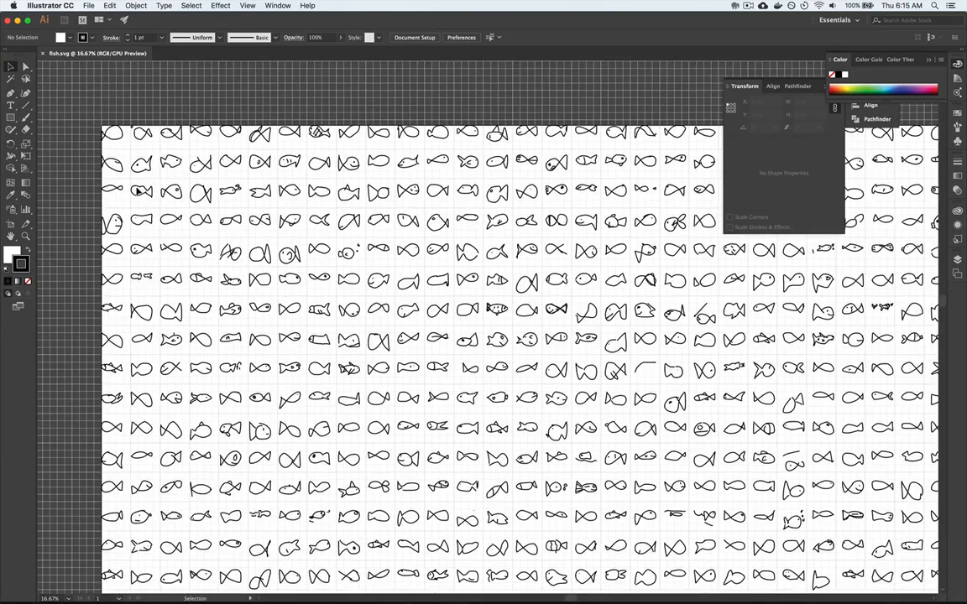
pyautogui.moveTo(124, 116)
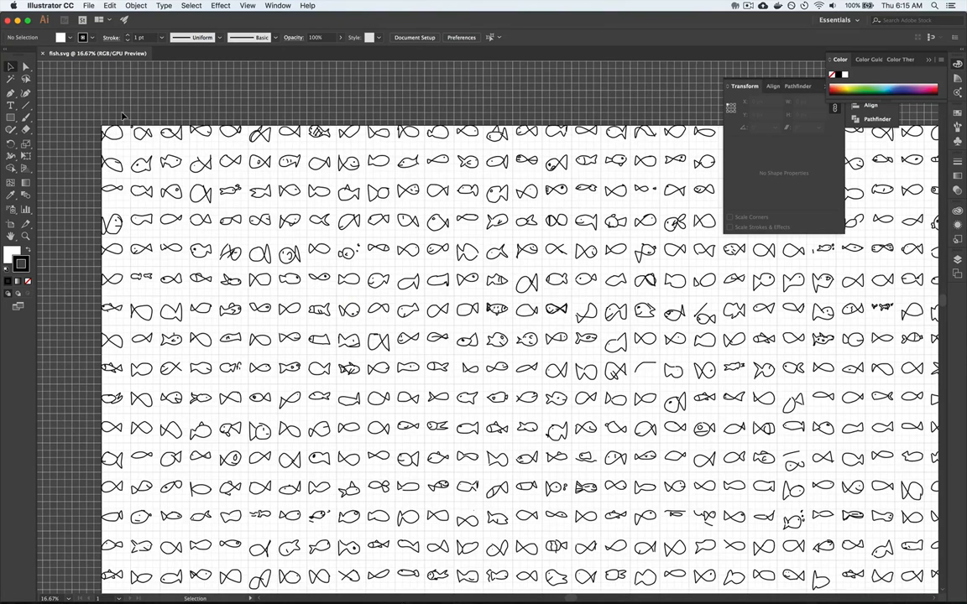
# - Select the first fish drawings in fish.svg to check their size
pyautogui.click(112, 131)
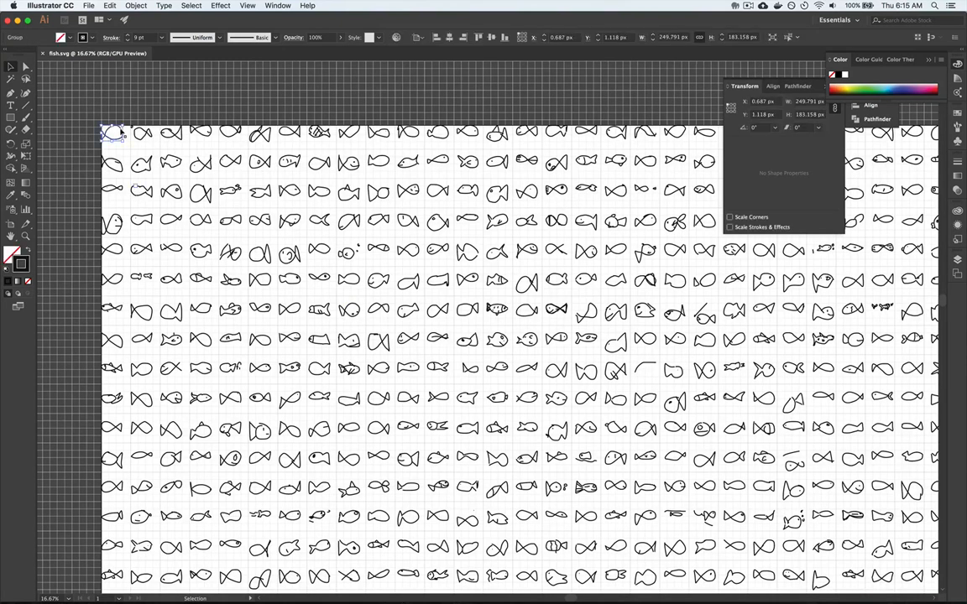
pyautogui.moveTo(422, 111)
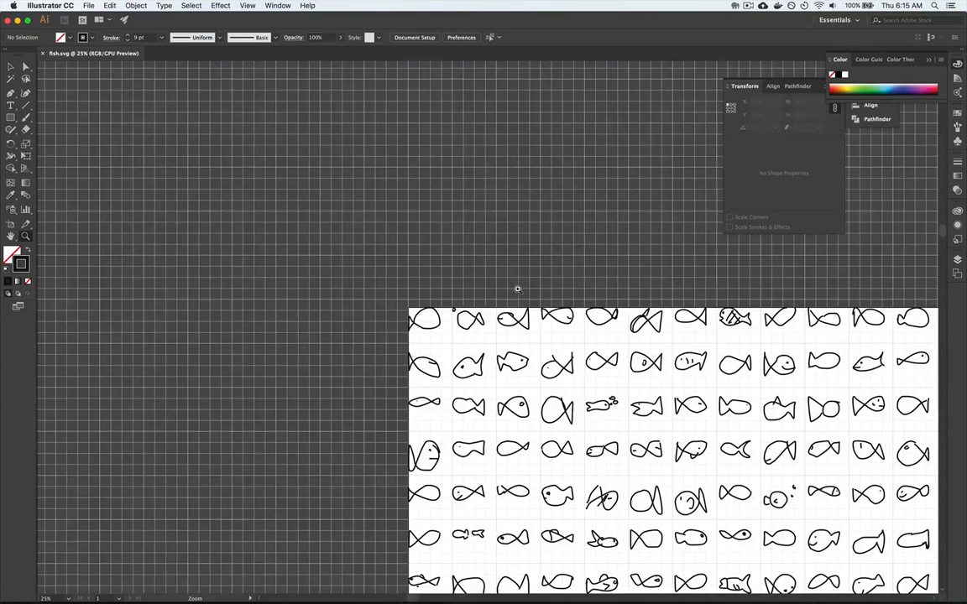
pyautogui.click(423, 319)
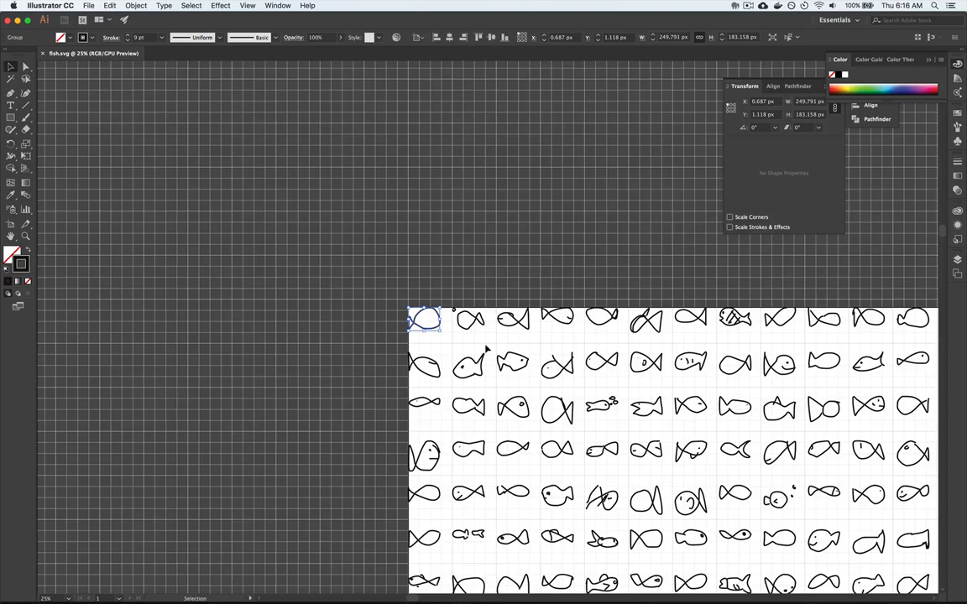
pyautogui.moveTo(602, 386)
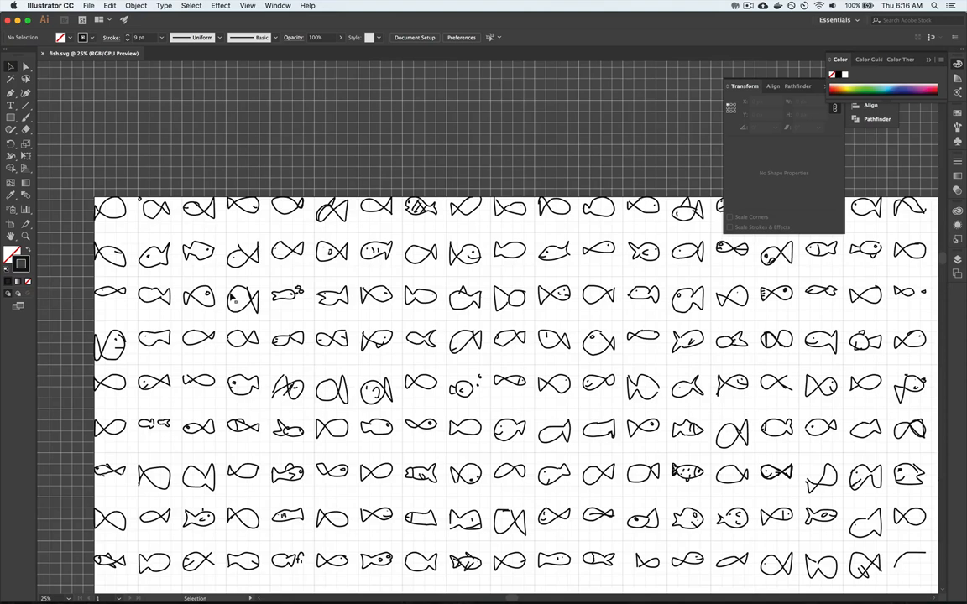
# - Adjust the Gridline every setting in Guides & Grid preferences and confirm
pyautogui.click(243, 299)
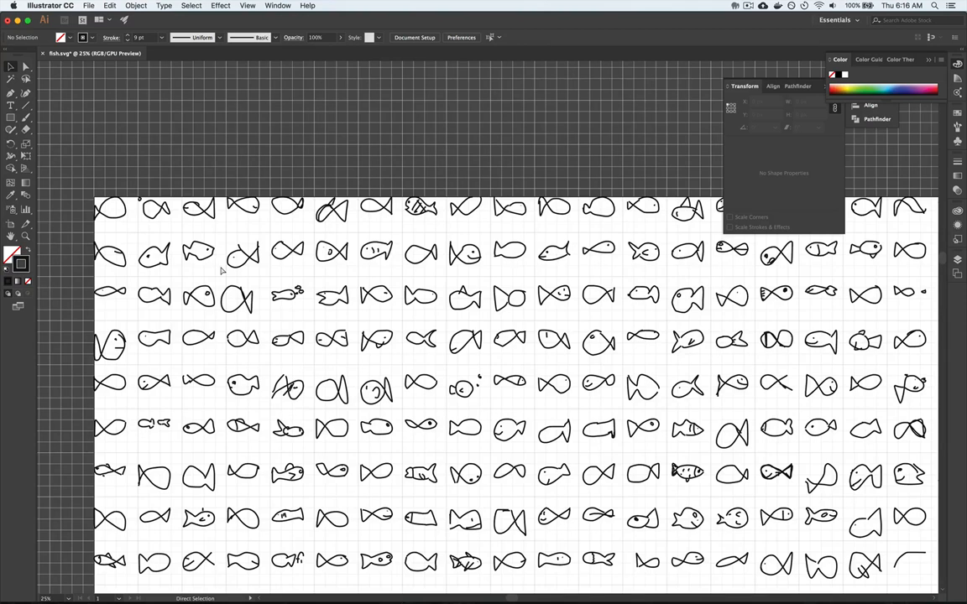
pyautogui.click(238, 299)
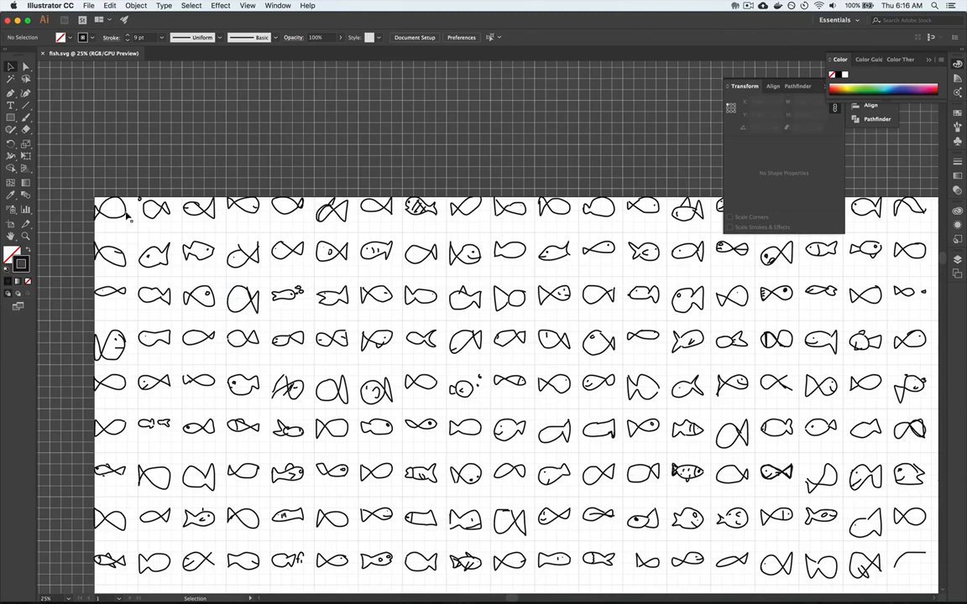
pyautogui.moveTo(126, 188)
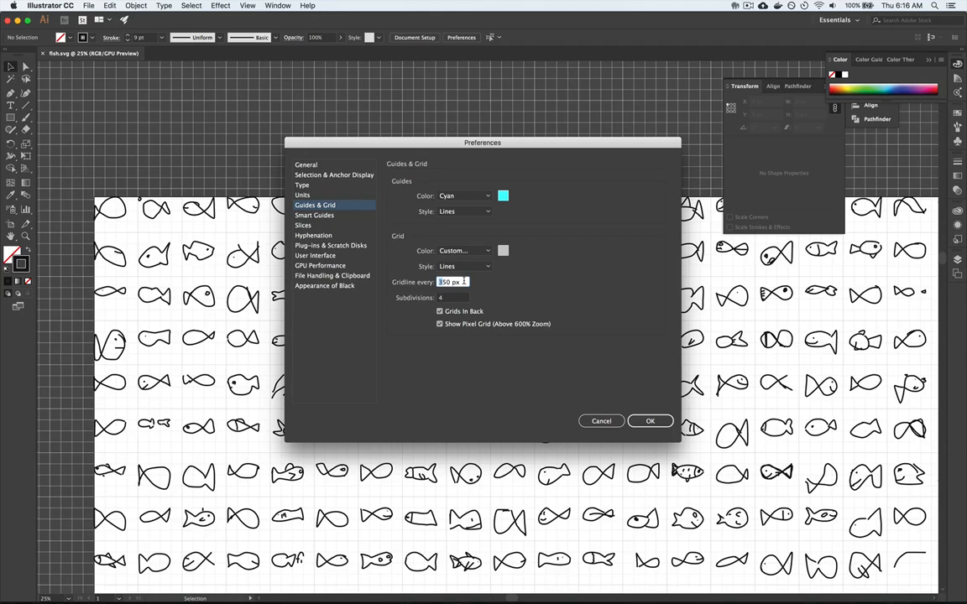
pyautogui.click(649, 419)
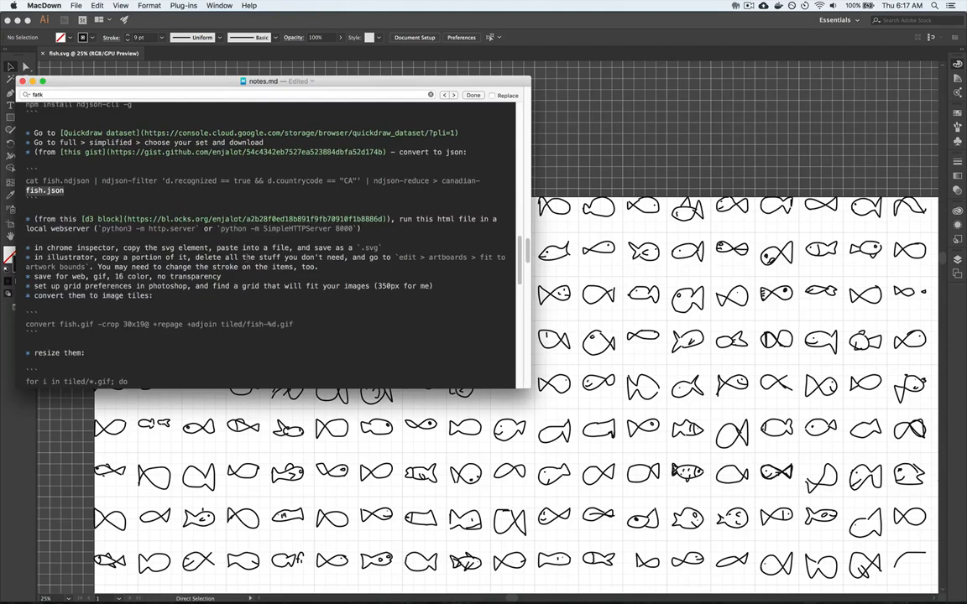
# - Scroll notes.md to the ImageMagick command that crops fish.gif into tiles and select it
pyautogui.scroll(-3)
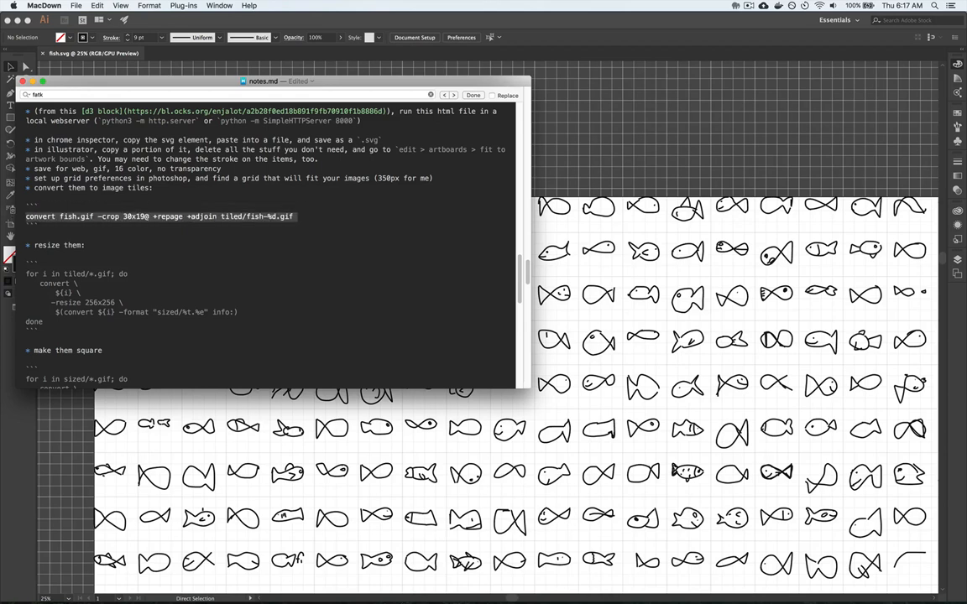
pyautogui.doubleClick(74, 217)
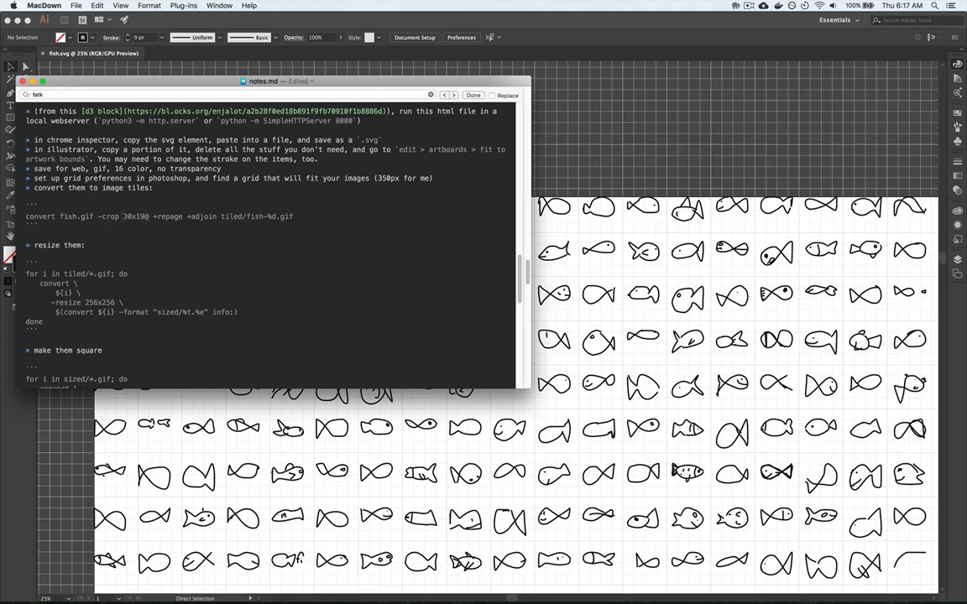
pyautogui.moveTo(536, 276)
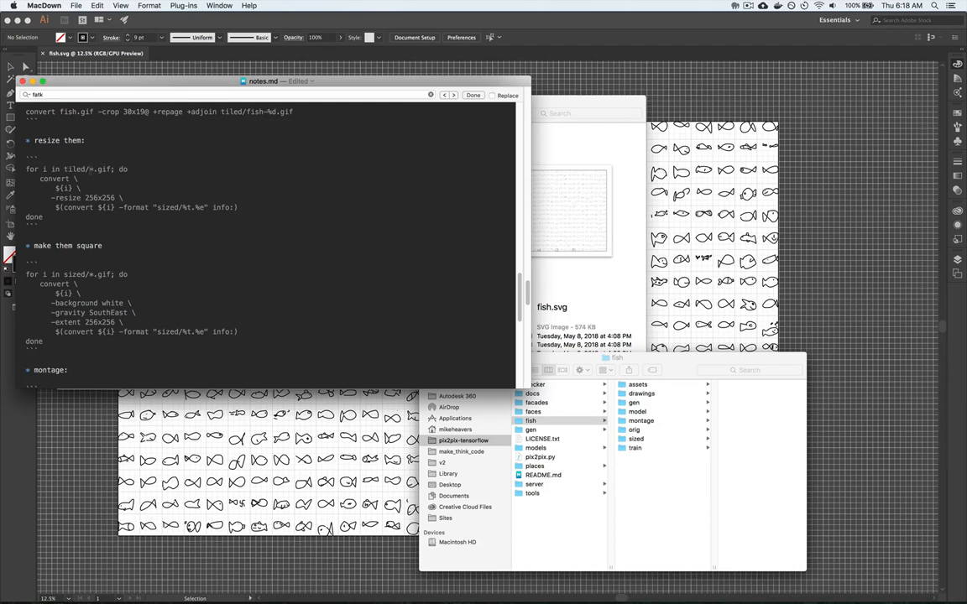
# - Leave the MacDown notes and bring Chrome's Quick, Draw! d3 & SVG demo with DevTools back to the front
pyautogui.doubleClick(104, 168)
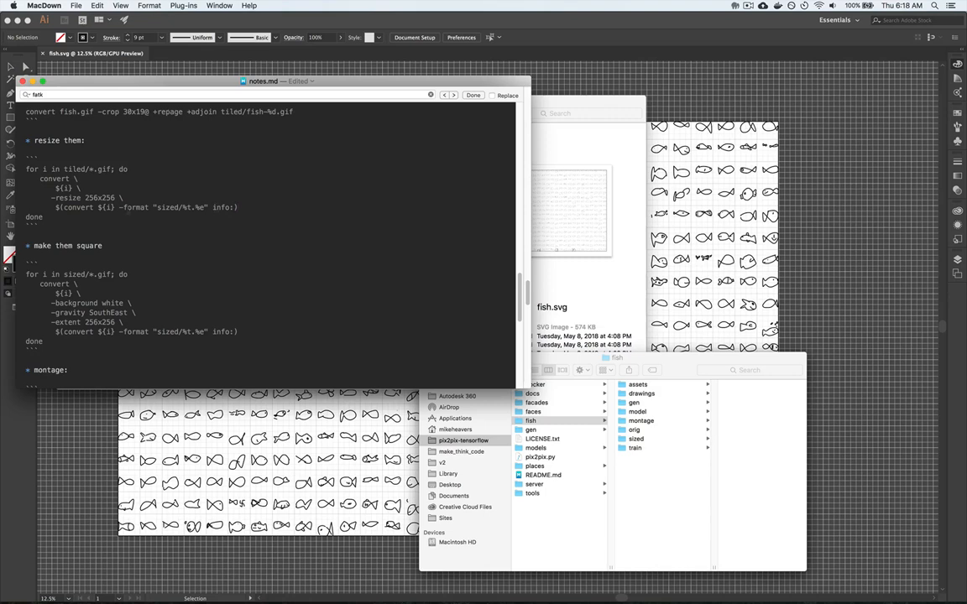
pyautogui.doubleClick(168, 208)
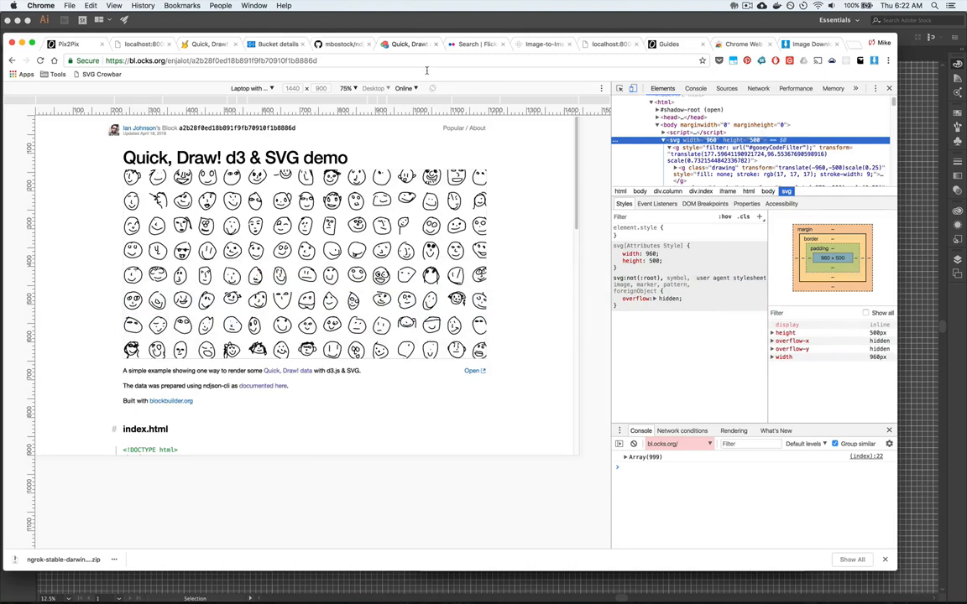
pyautogui.moveTo(476, 44)
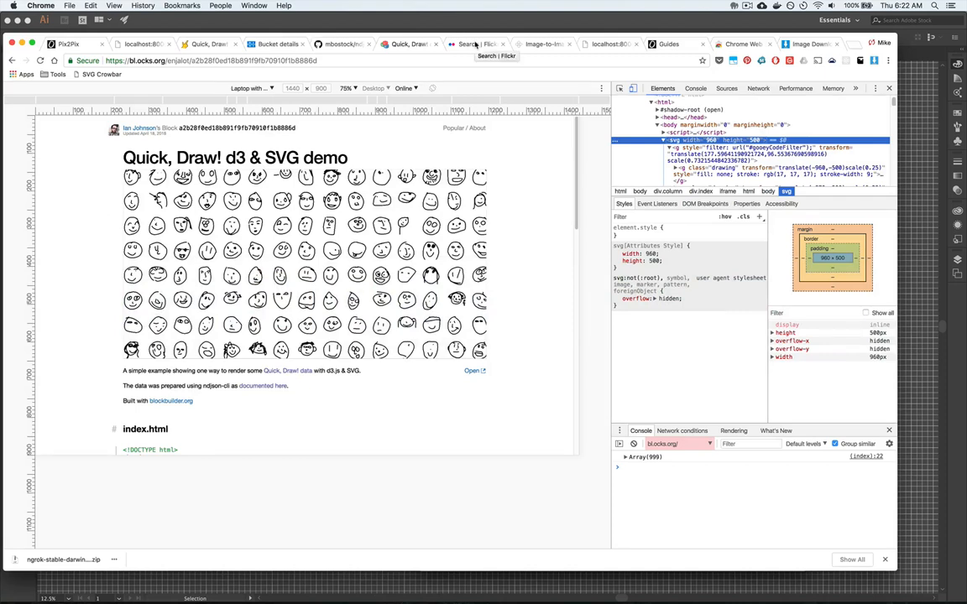
pyautogui.click(473, 44)
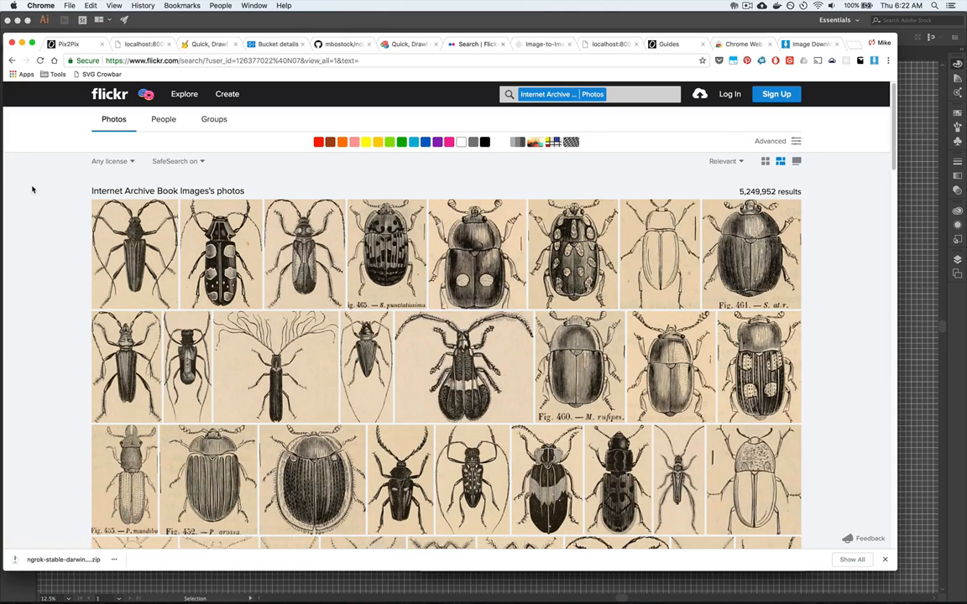
pyautogui.moveTo(54, 227)
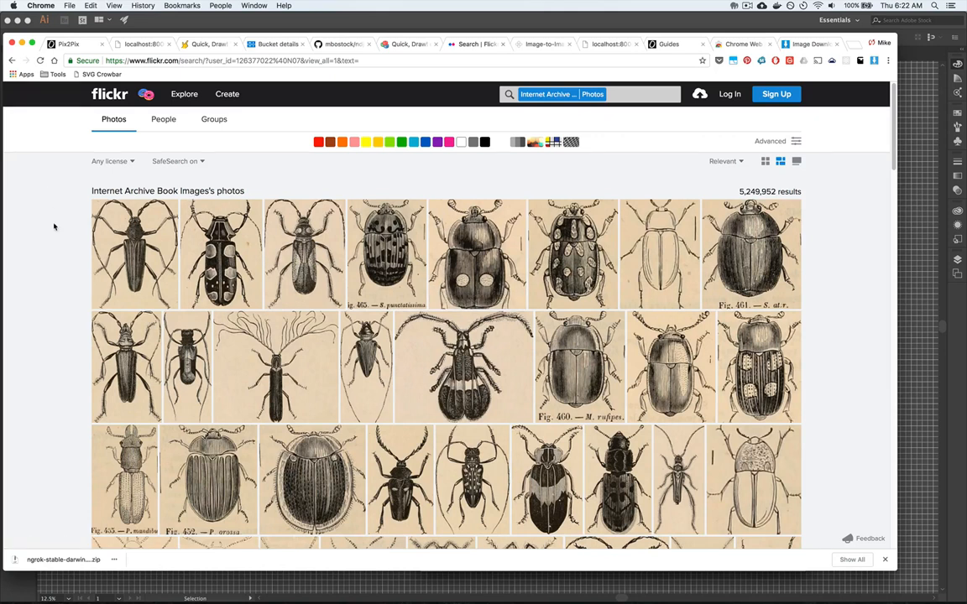
pyautogui.scroll(-3)
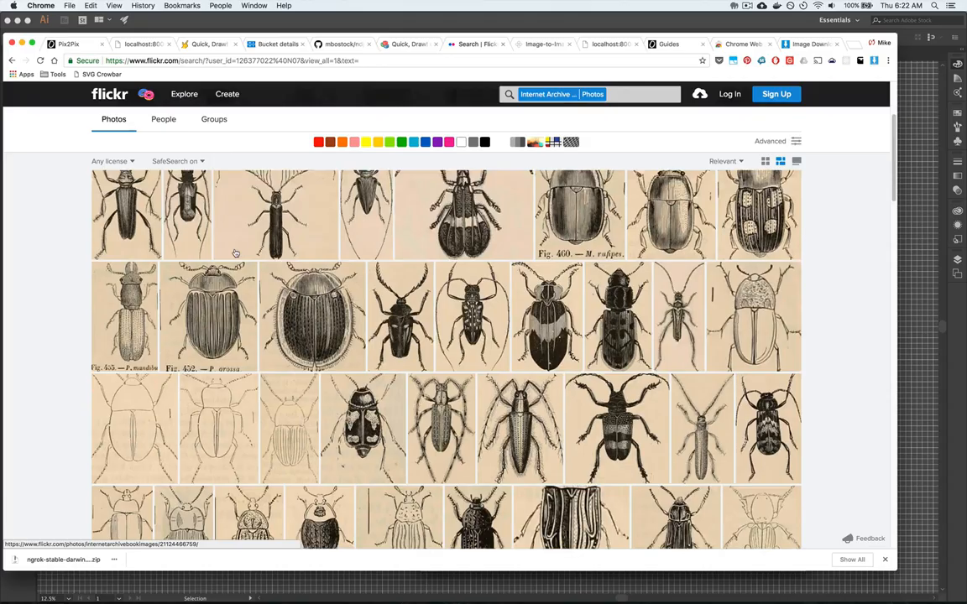
pyautogui.scroll(-3)
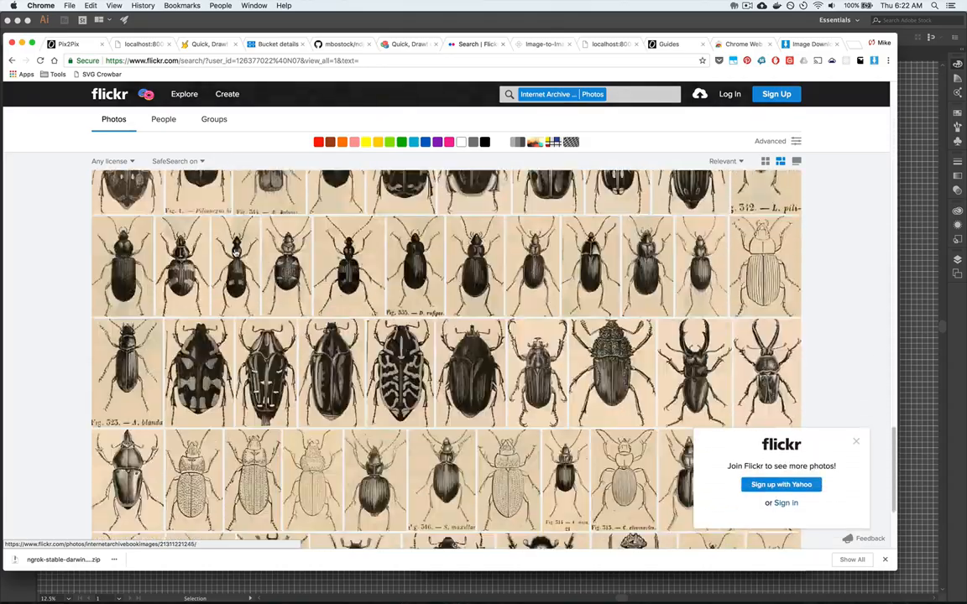
pyautogui.scroll(-3)
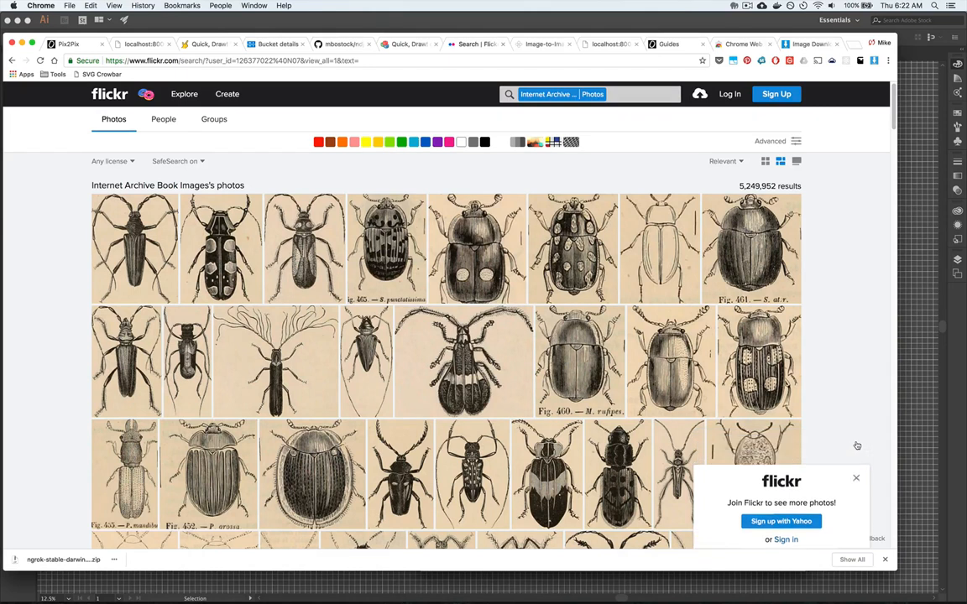
pyautogui.click(856, 476)
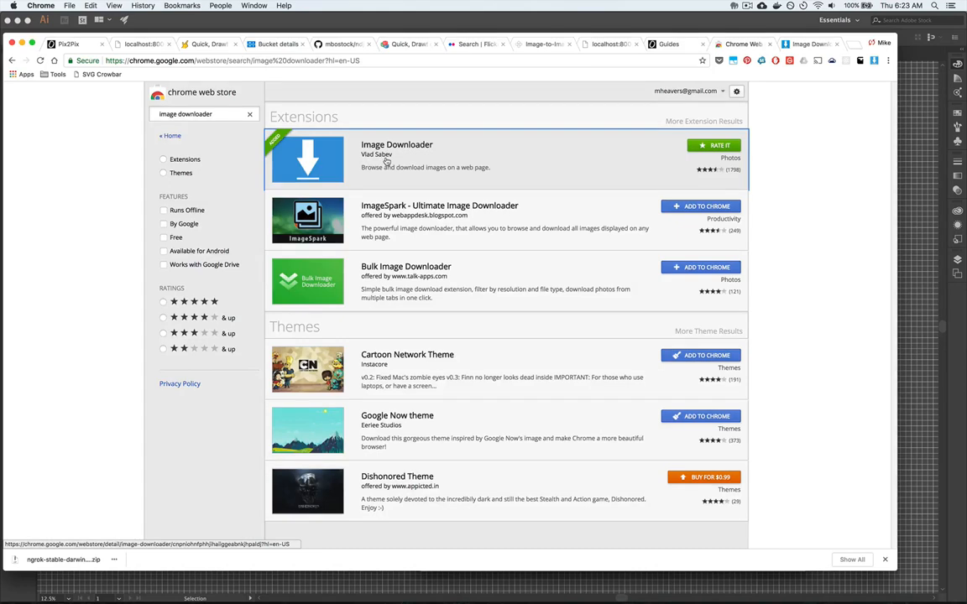
pyautogui.moveTo(388, 161)
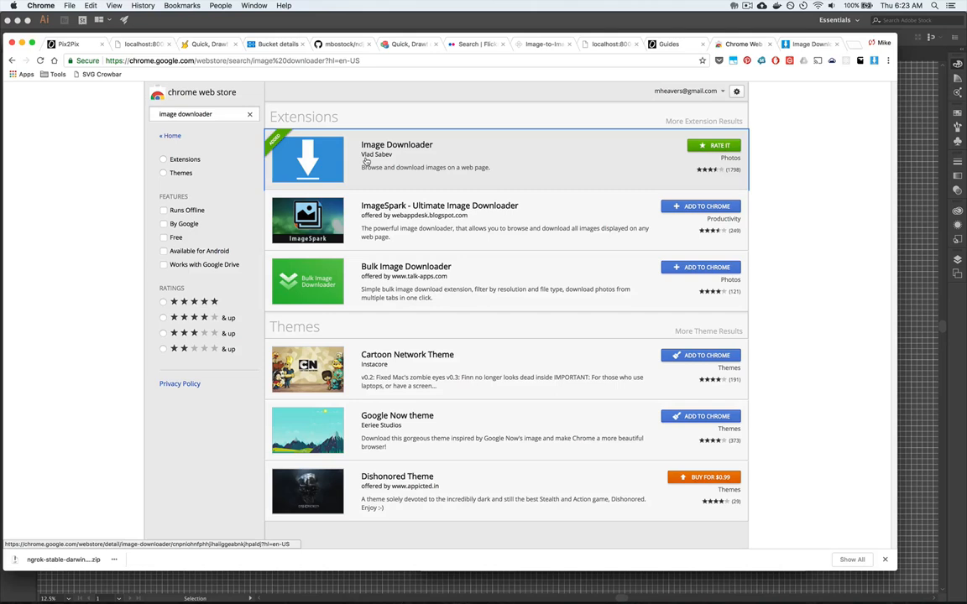
# - Return from the Image Downloader listing to the Flickr Internet Archive Book Images results
pyautogui.click(809, 44)
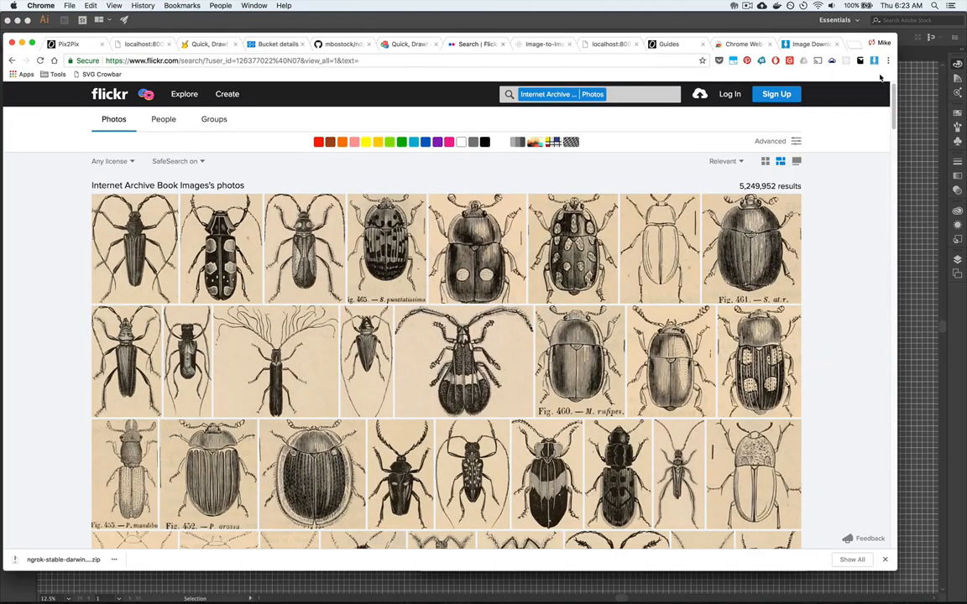
pyautogui.click(872, 60)
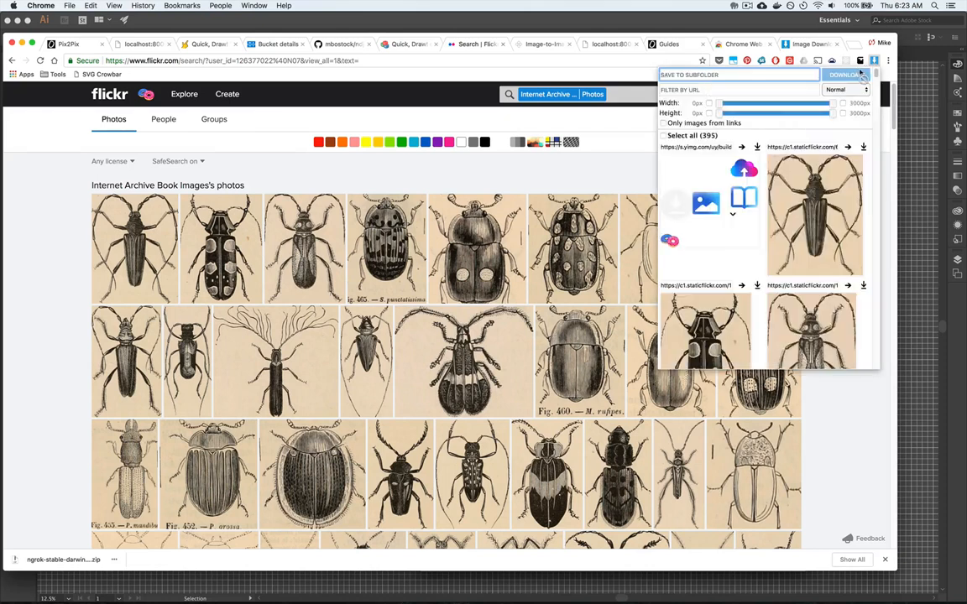
pyautogui.scroll(-3)
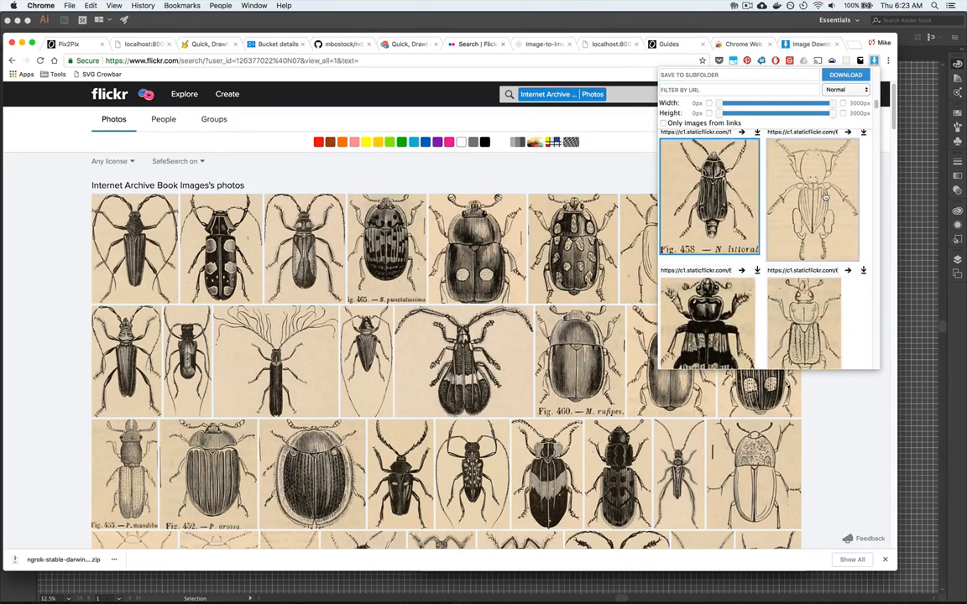
pyautogui.scroll(-3)
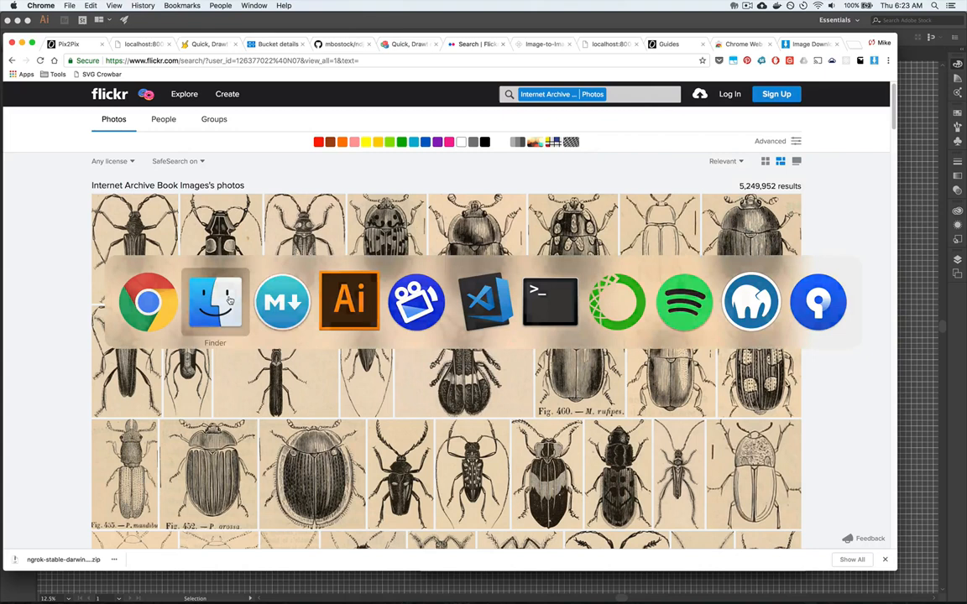
# - Show the pix2pix-tensorflow folder of numbered fish-N.jpg images in Finder, then return to the MacDown notes
pyautogui.click(215, 302)
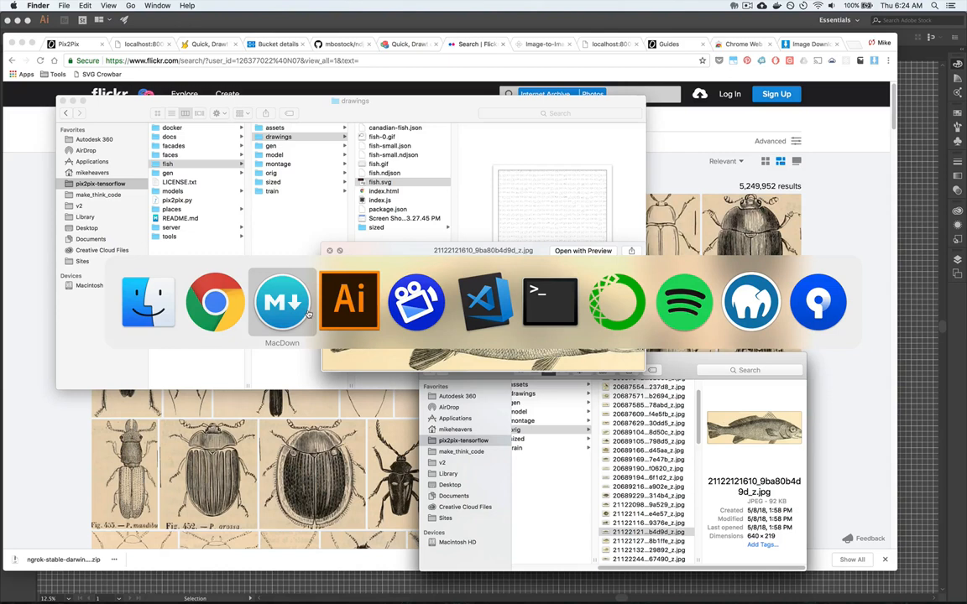
pyautogui.click(282, 300)
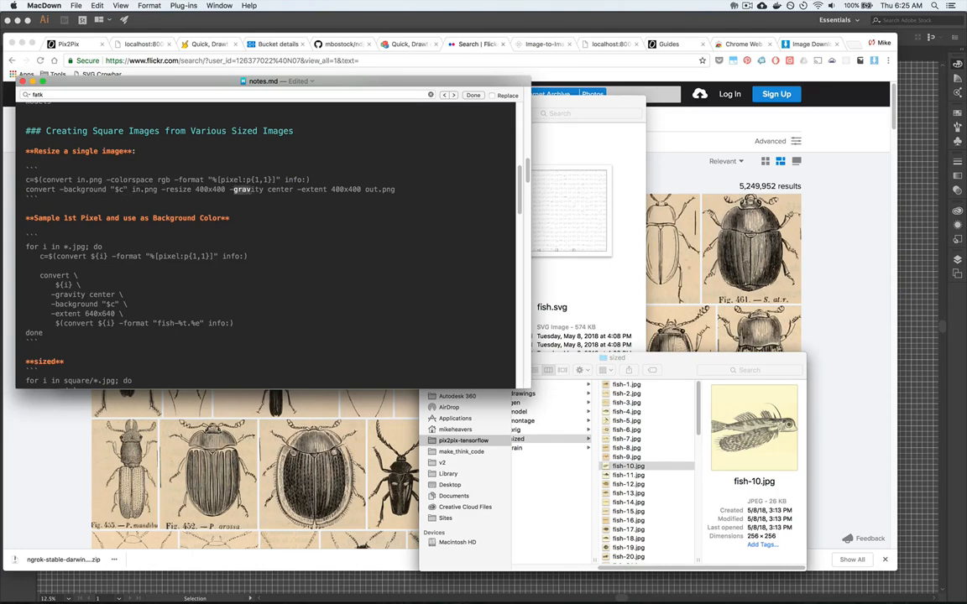
pyautogui.doubleClick(269, 188)
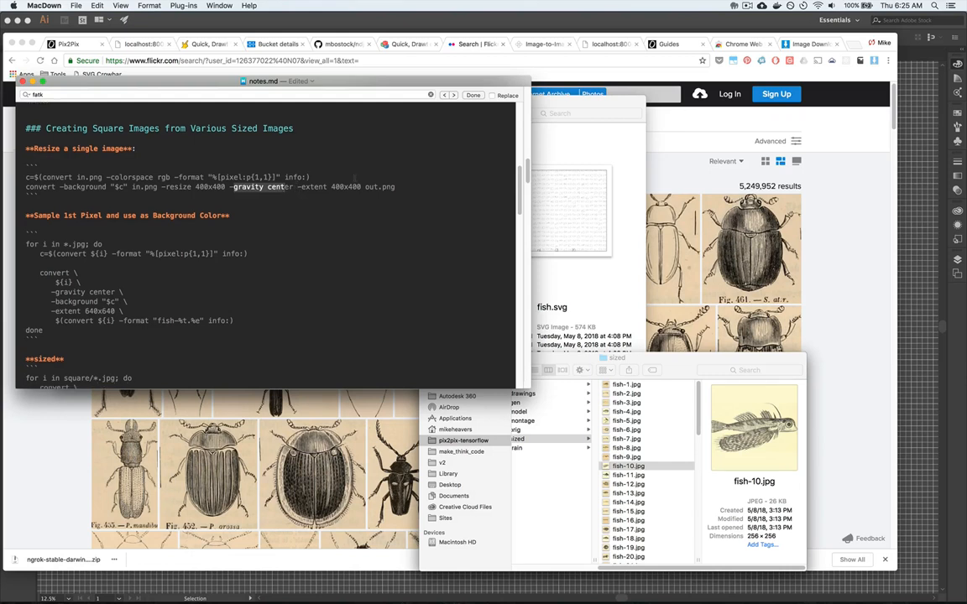
pyautogui.scroll(-3)
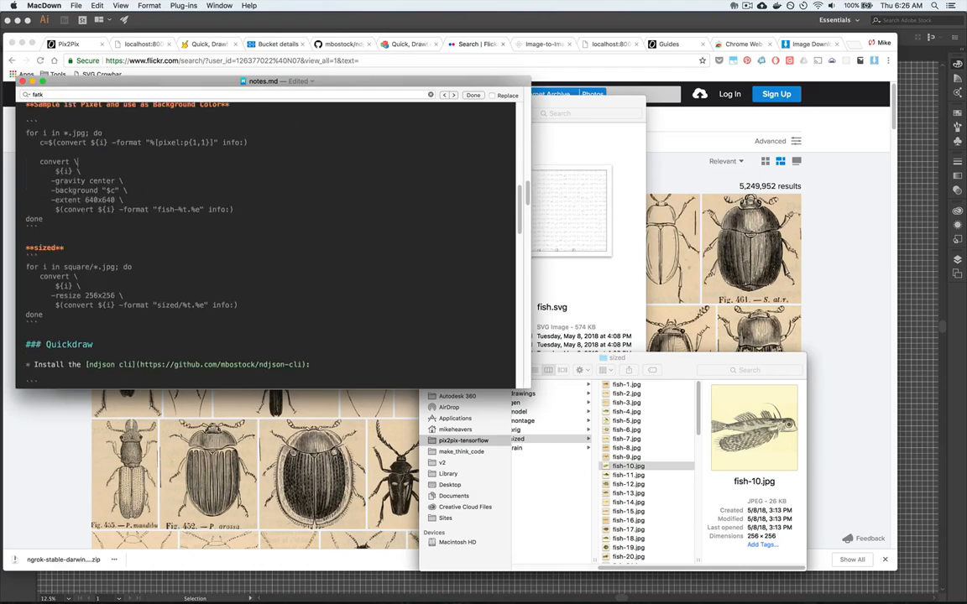
pyautogui.doubleClick(99, 199)
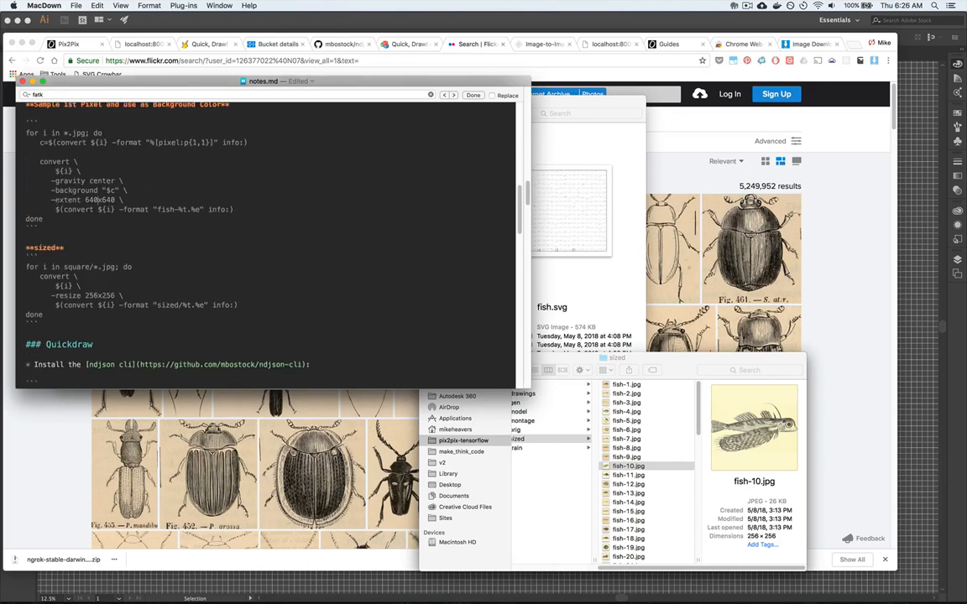
pyautogui.doubleClick(68, 199)
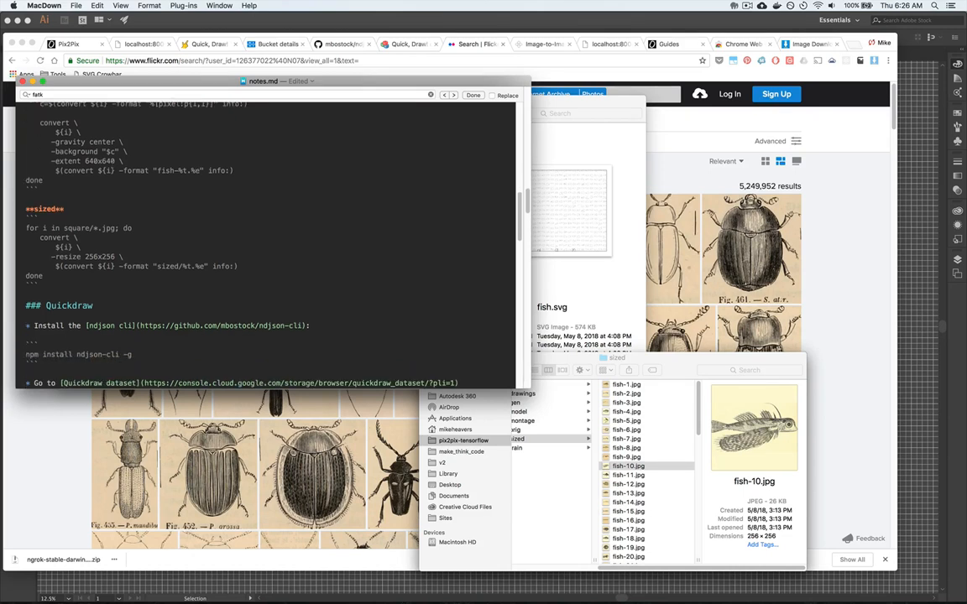
pyautogui.scroll(-3)
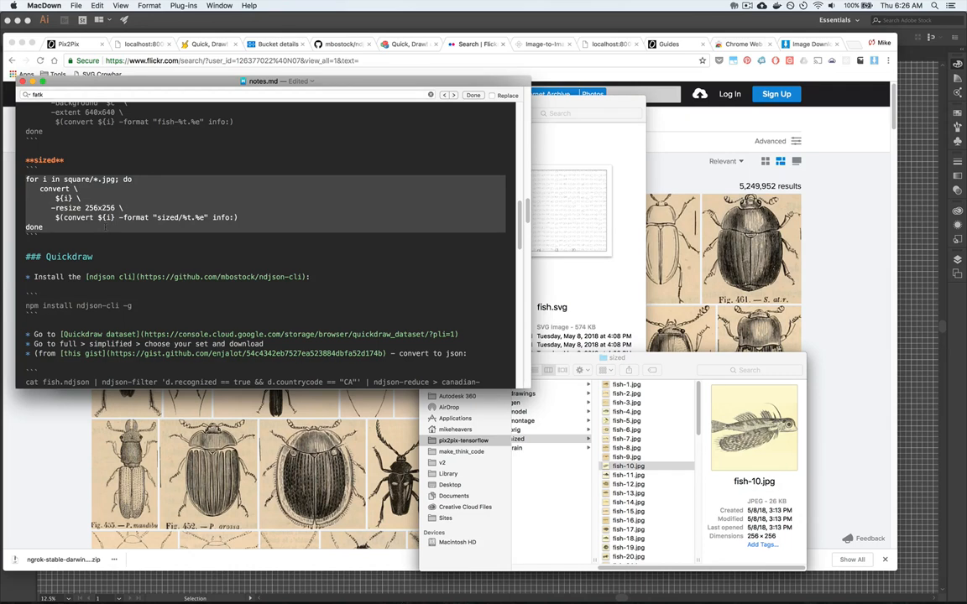
pyautogui.scroll(-3)
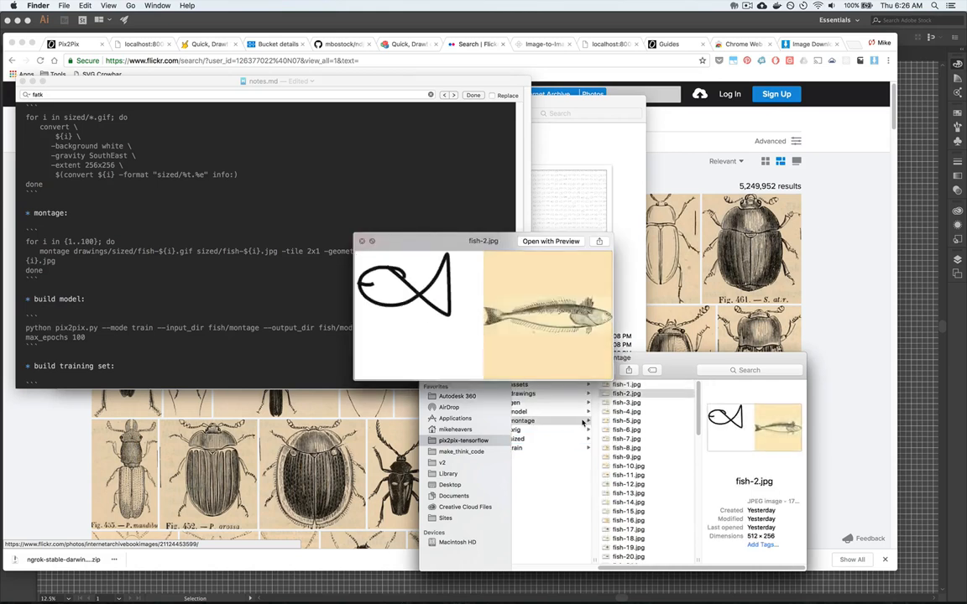
# - Highlight 'sized/fish' and 'montage' in the montage command, then preview fish-6.jpg's sketch-and-illustration pair
pyautogui.click(627, 429)
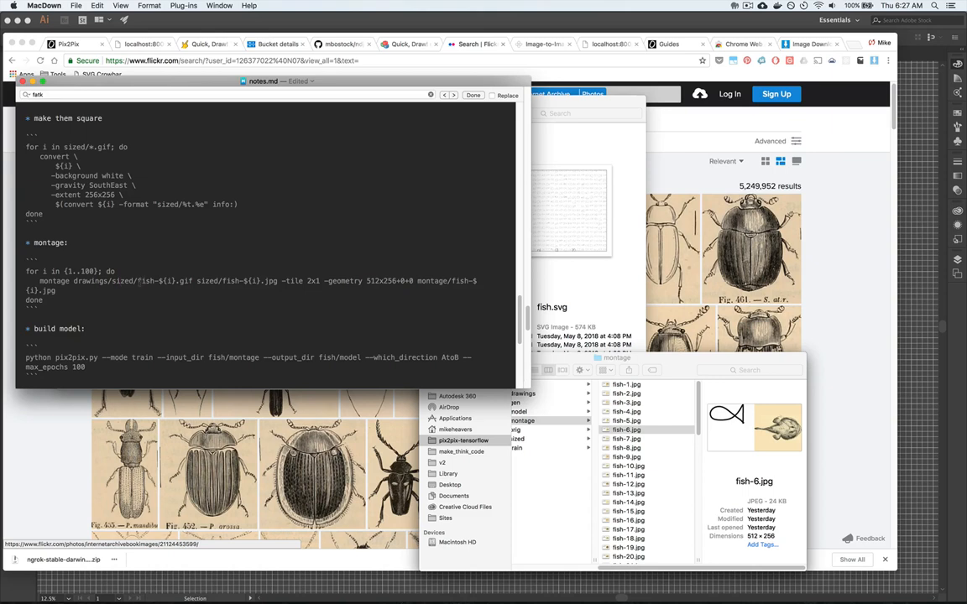
pyautogui.doubleClick(157, 280)
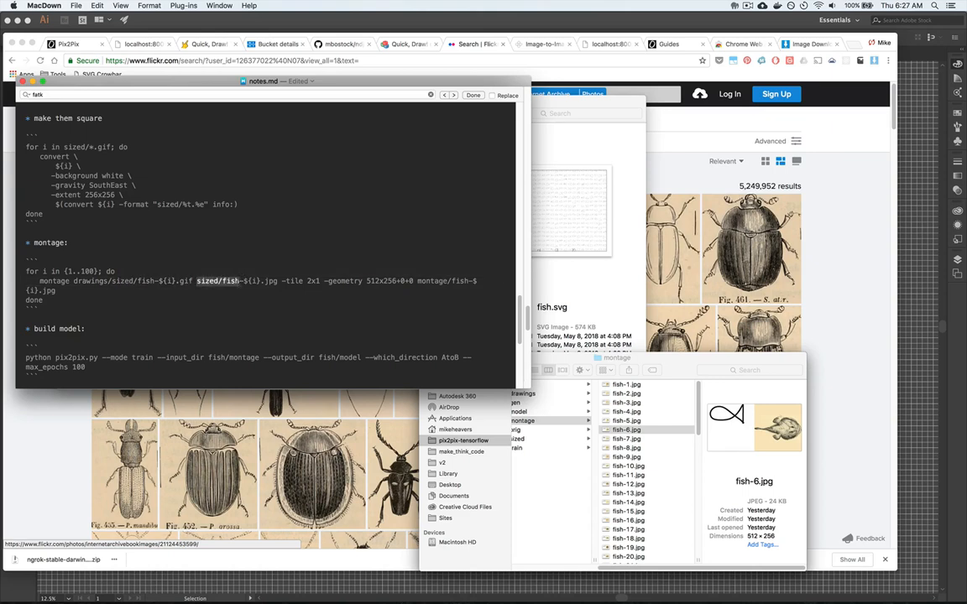
pyautogui.moveTo(556, 435)
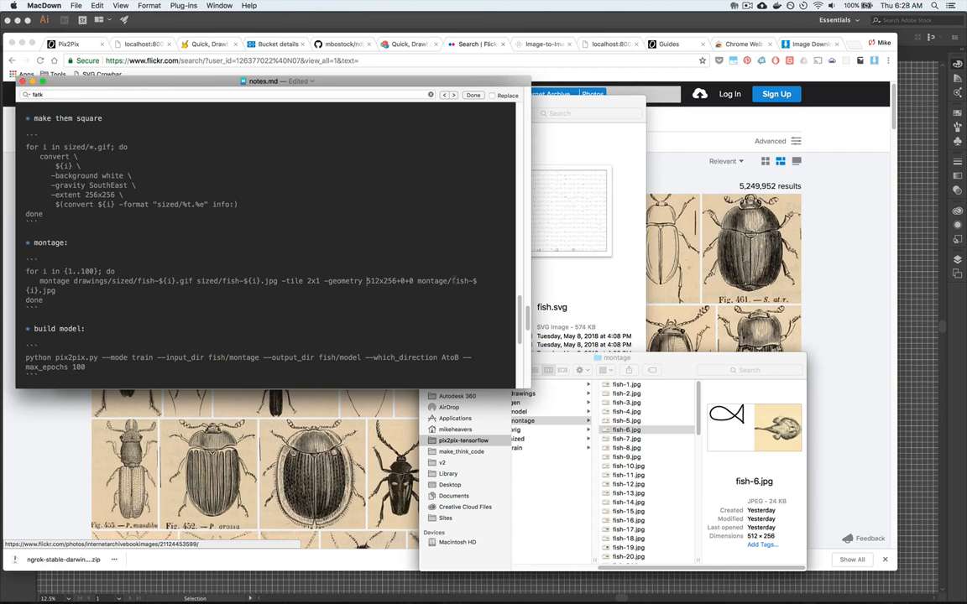
pyautogui.doubleClick(431, 281)
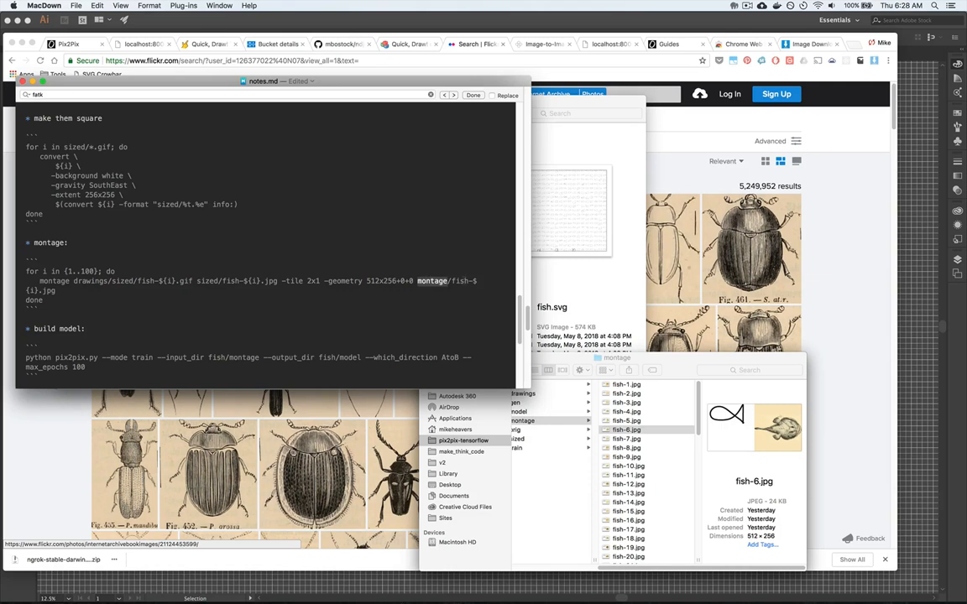
pyautogui.doubleClick(432, 282)
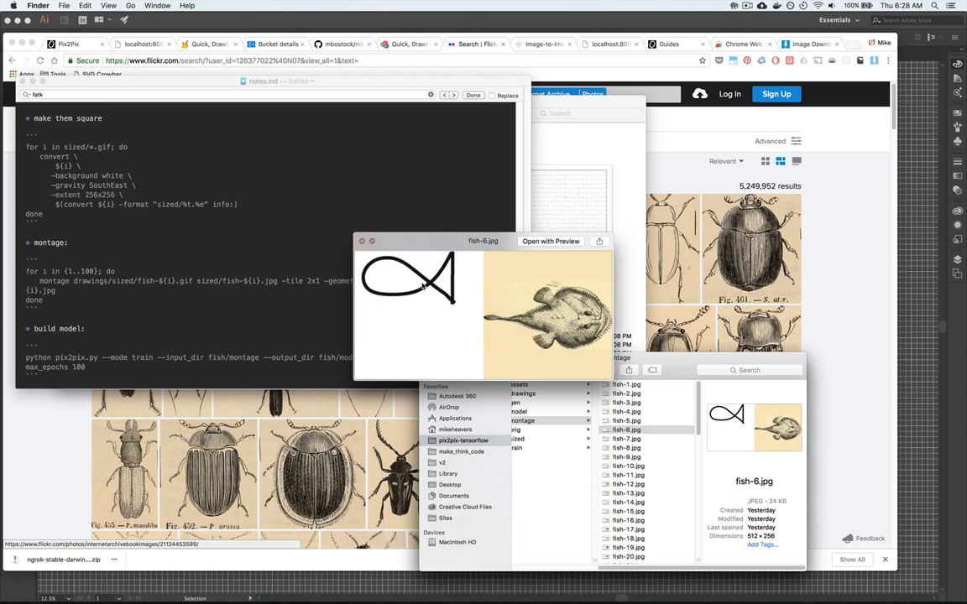
# - Open the fish-8.jpg sketch-and-trout montage in Preview, then return to the build-training-set notes
pyautogui.click(626, 438)
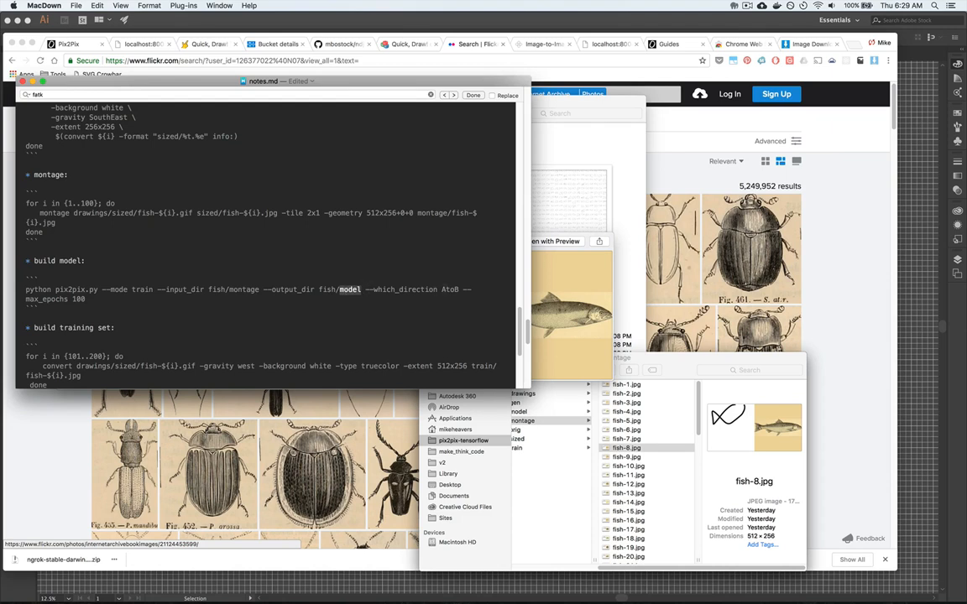
pyautogui.moveTo(587, 243)
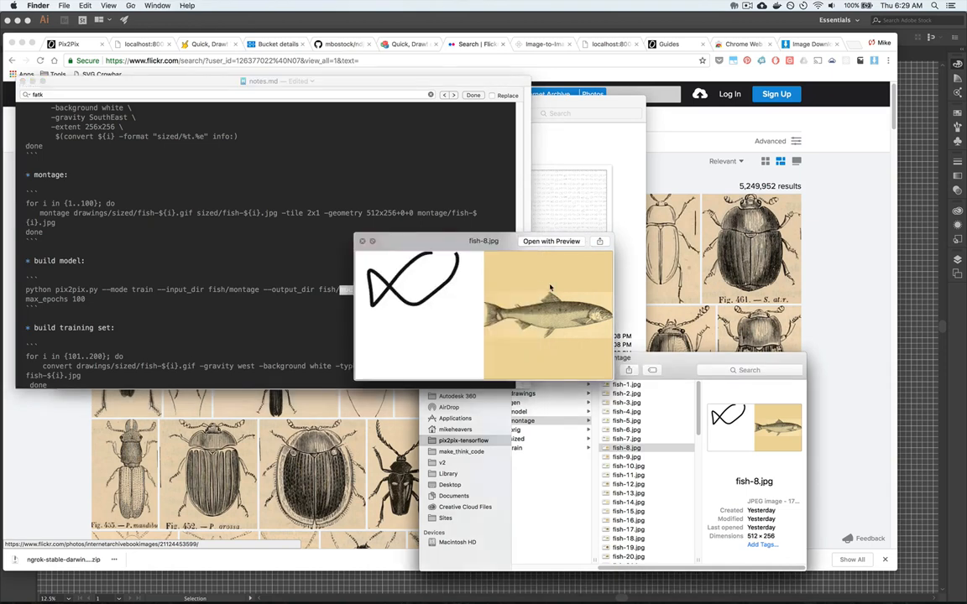
pyautogui.click(550, 242)
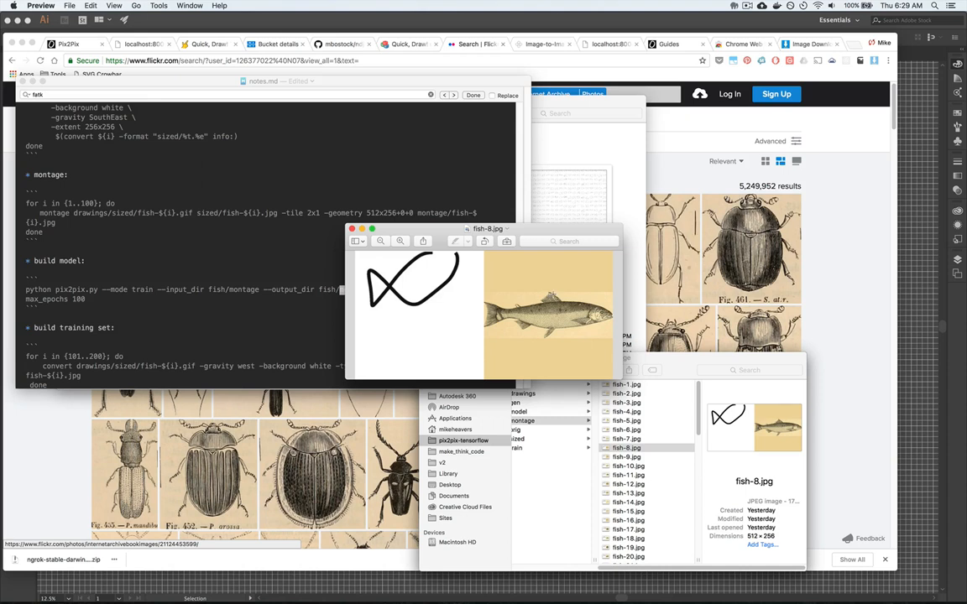
pyautogui.moveTo(524, 289)
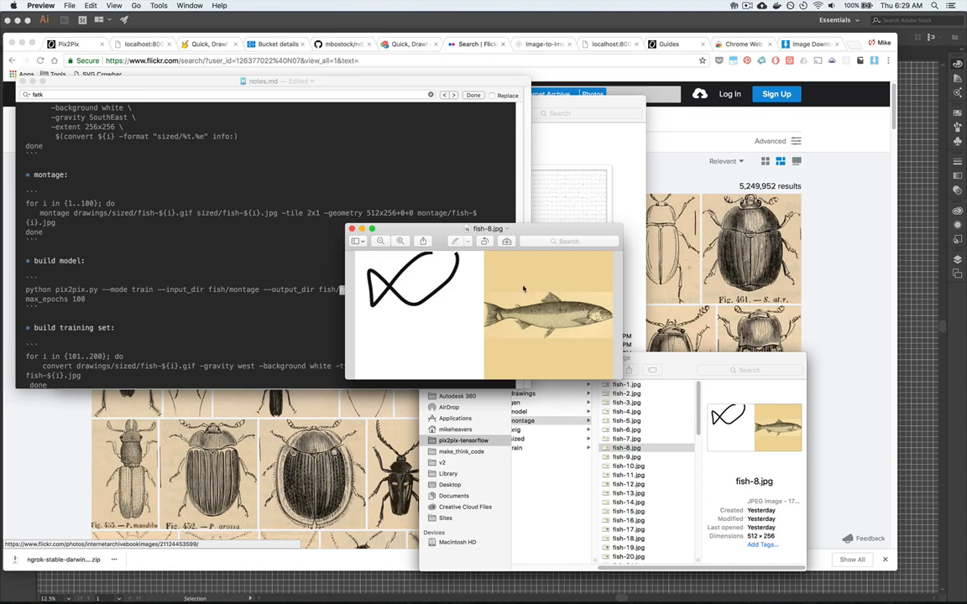
pyautogui.moveTo(353, 221)
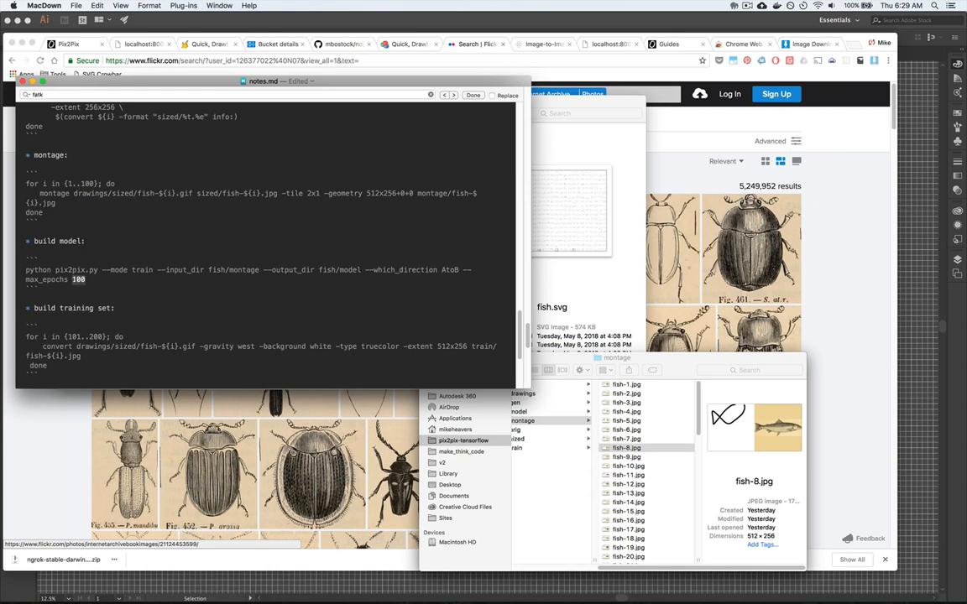
# - Browse from the montage folder into the trained model folder and inspect its events and model-7100.meta files
pyautogui.click(84, 278)
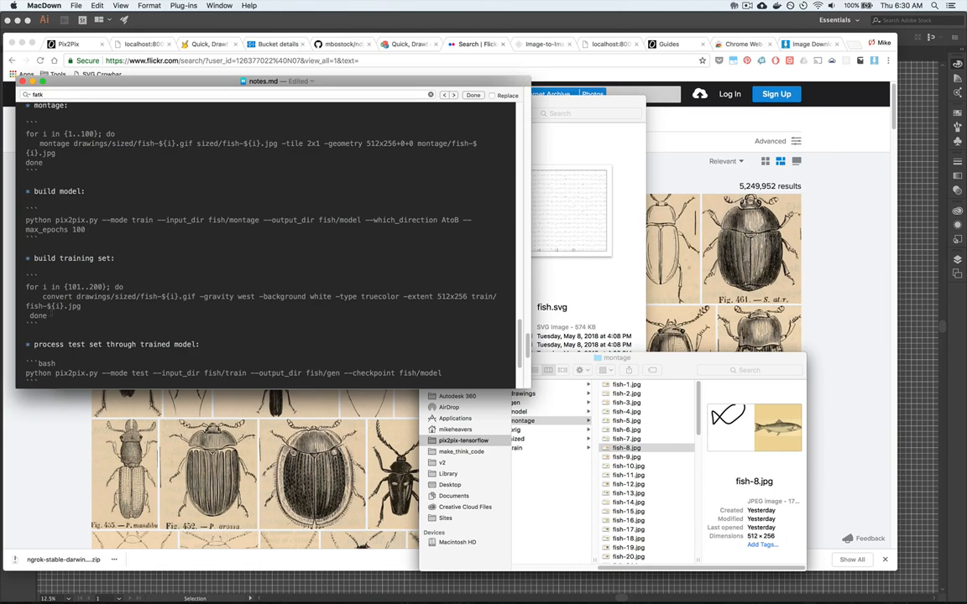
pyautogui.click(625, 446)
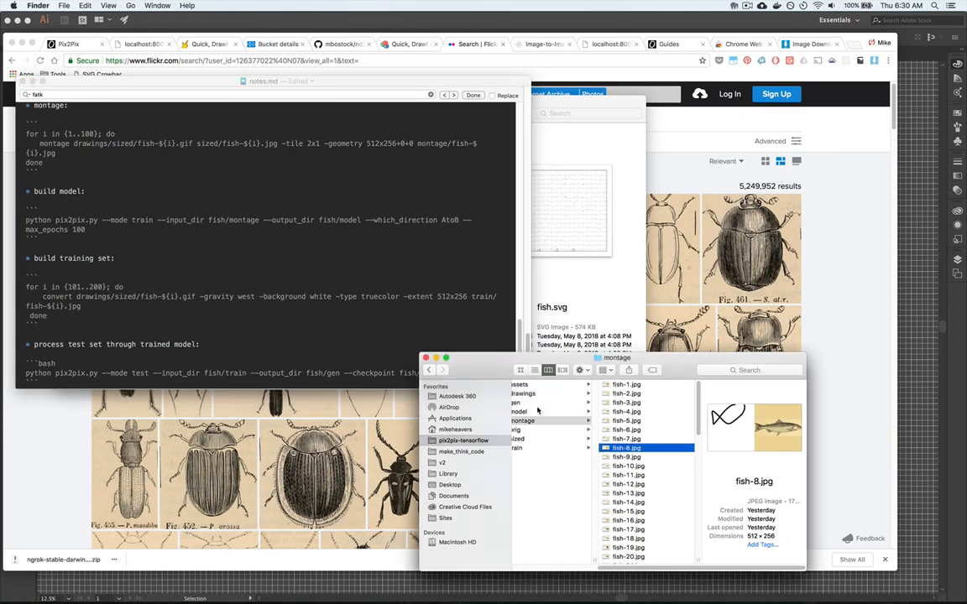
pyautogui.click(518, 411)
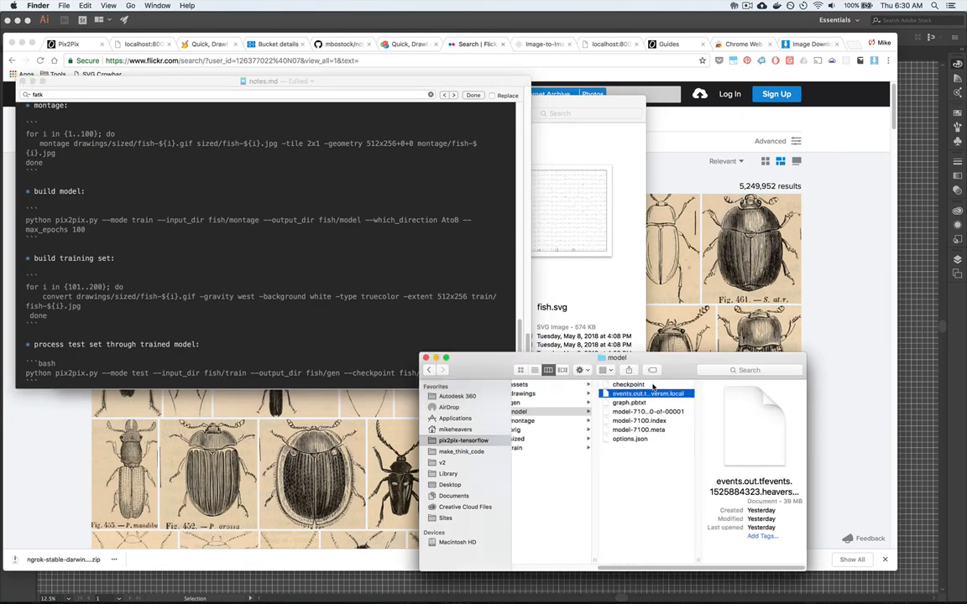
pyautogui.click(638, 430)
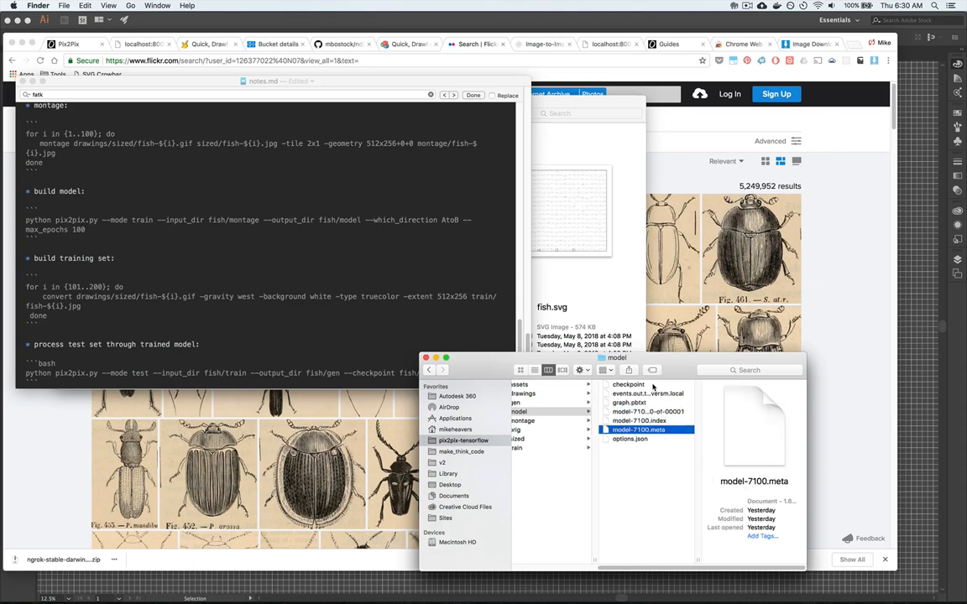
pyautogui.click(648, 411)
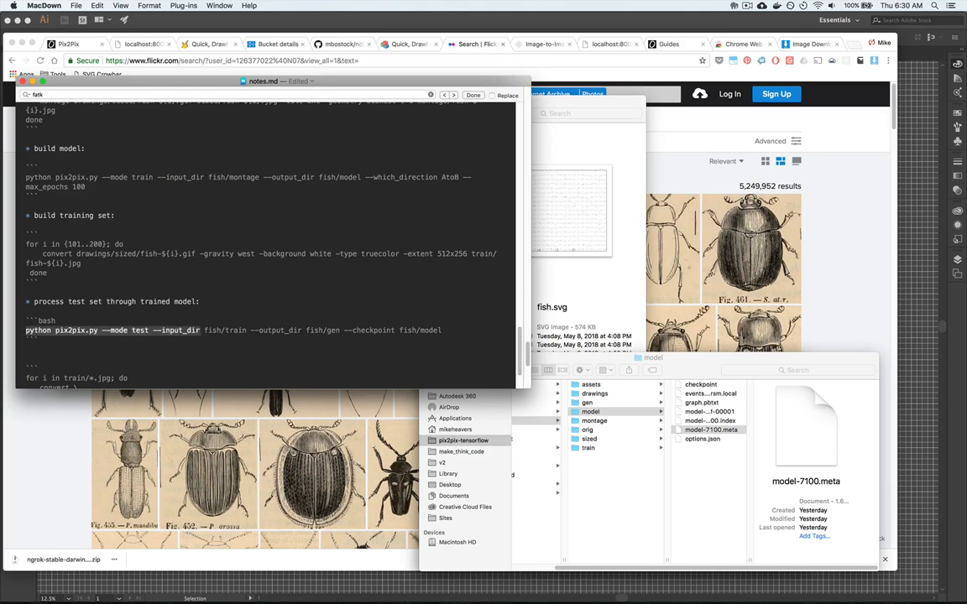
pyautogui.scroll(-3)
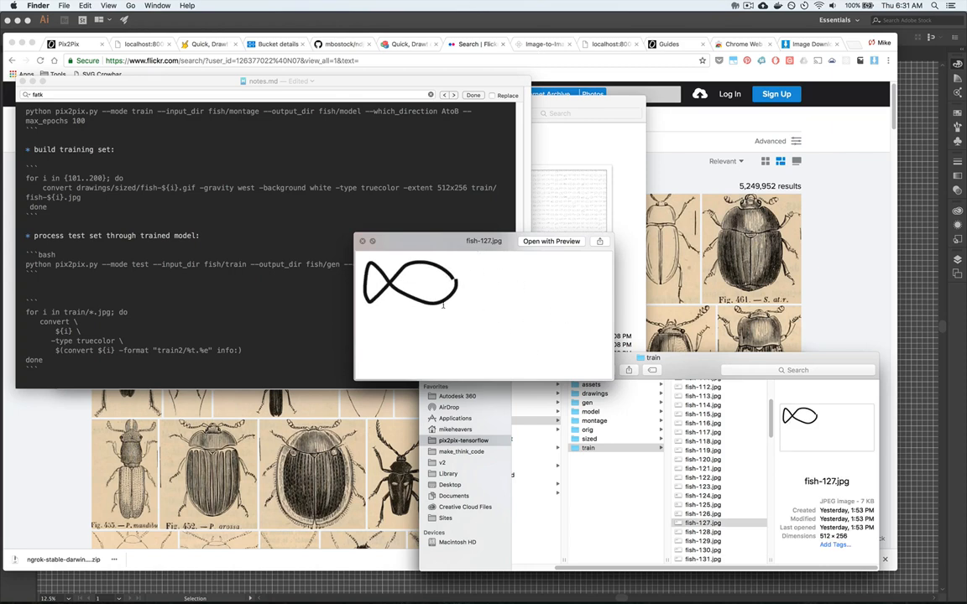
pyautogui.moveTo(480, 259)
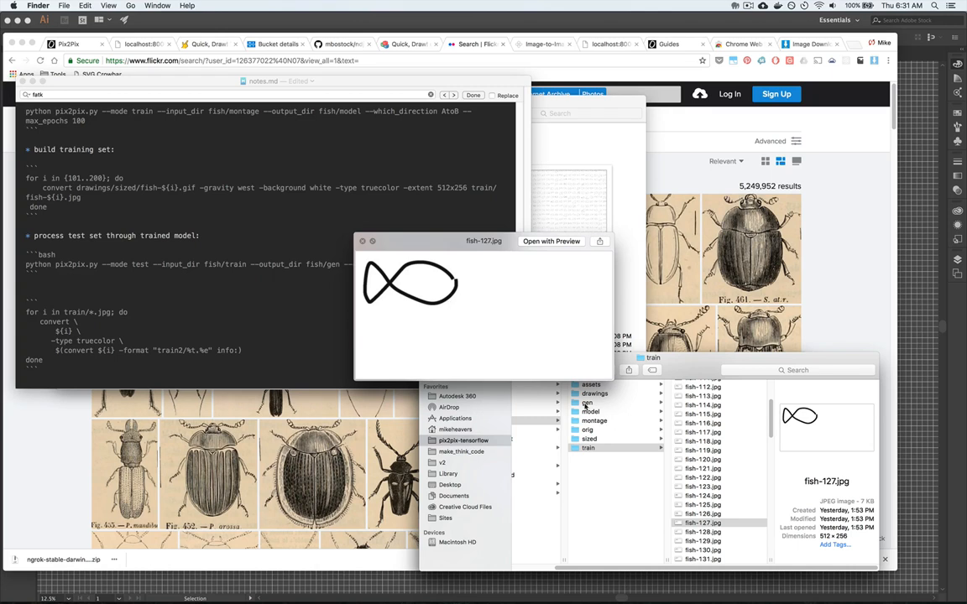
pyautogui.moveTo(631, 494)
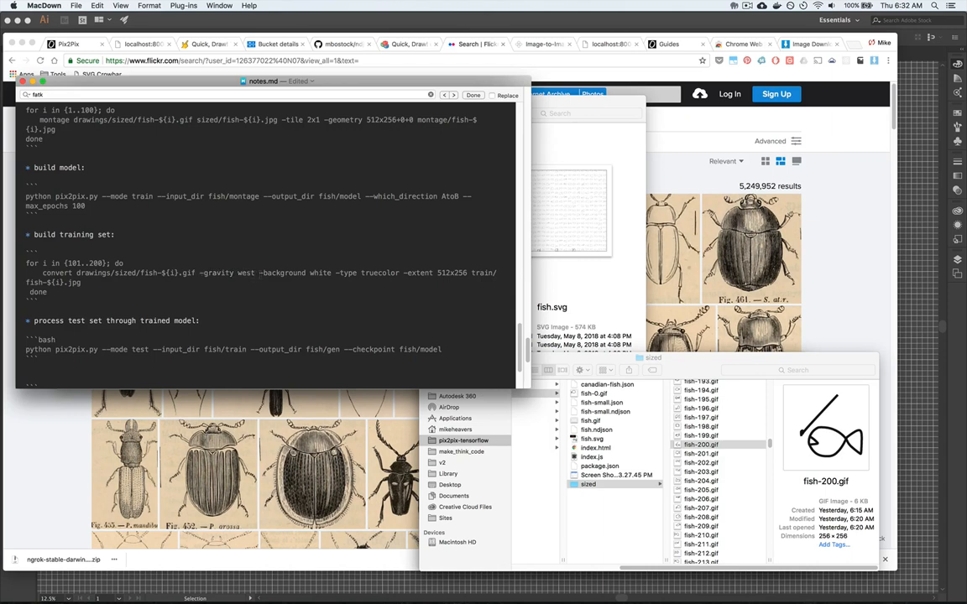
# - Highlight 'model' in the test command, then preview the first generated image in gen/images in Finder
pyautogui.doubleClick(276, 272)
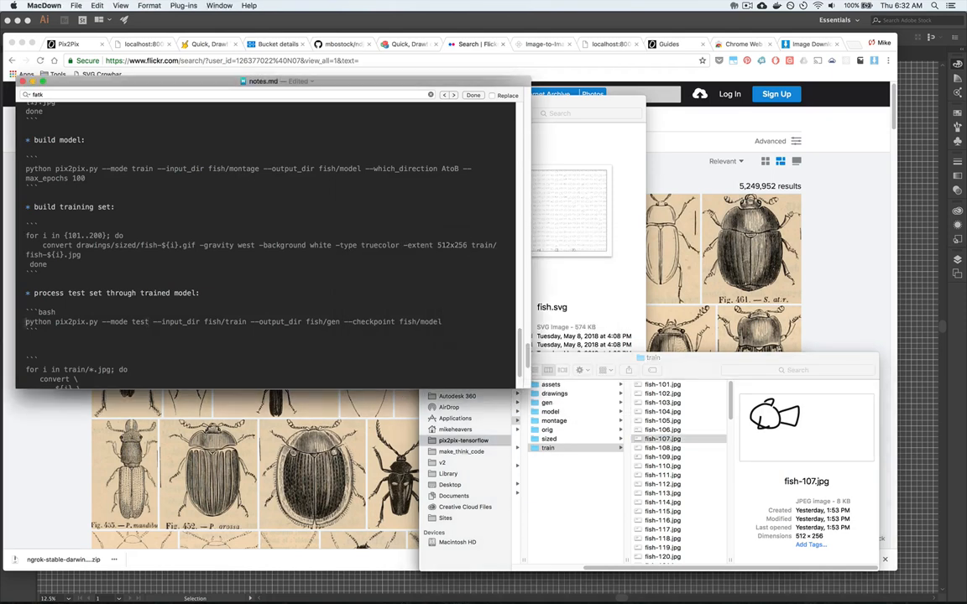
pyautogui.doubleClick(75, 323)
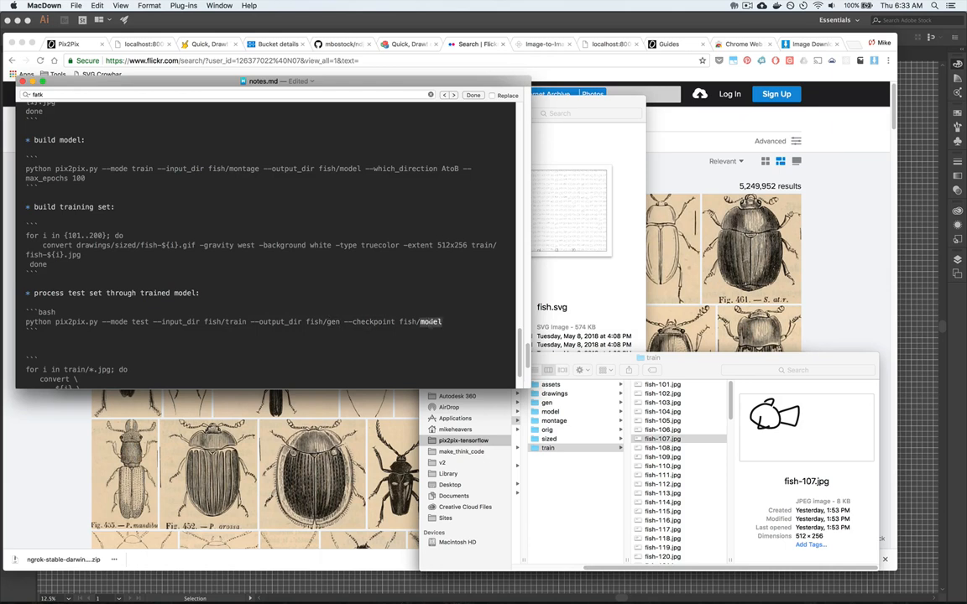
pyautogui.scroll(-3)
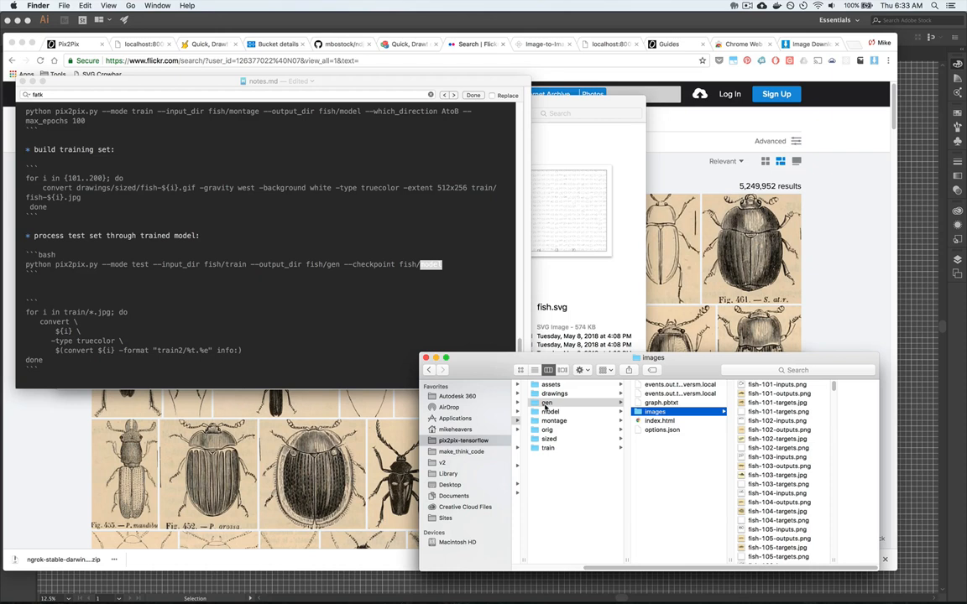
pyautogui.click(658, 420)
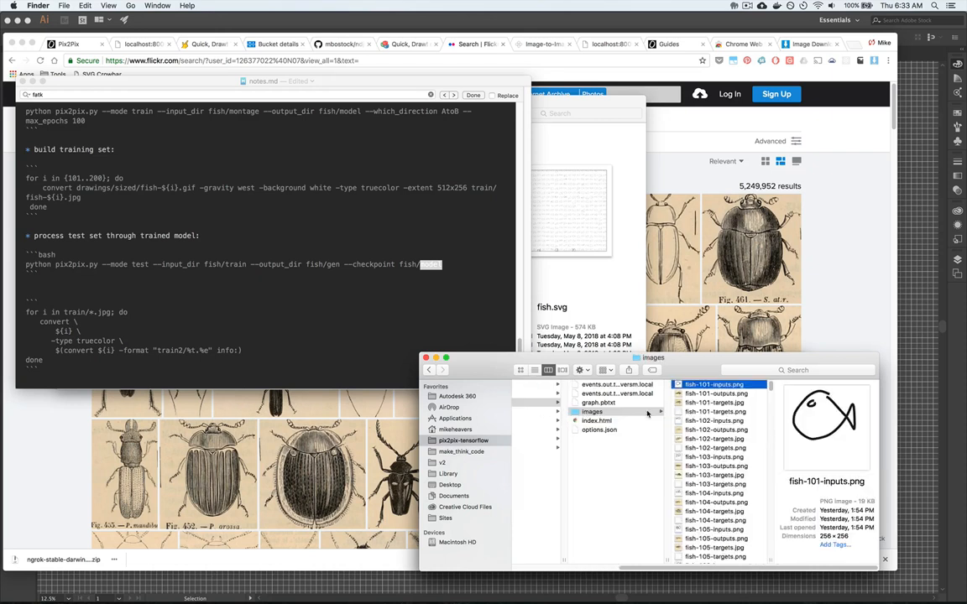
# - Switch to Chrome and bring up the generated fish results table tab
pyautogui.click(714, 457)
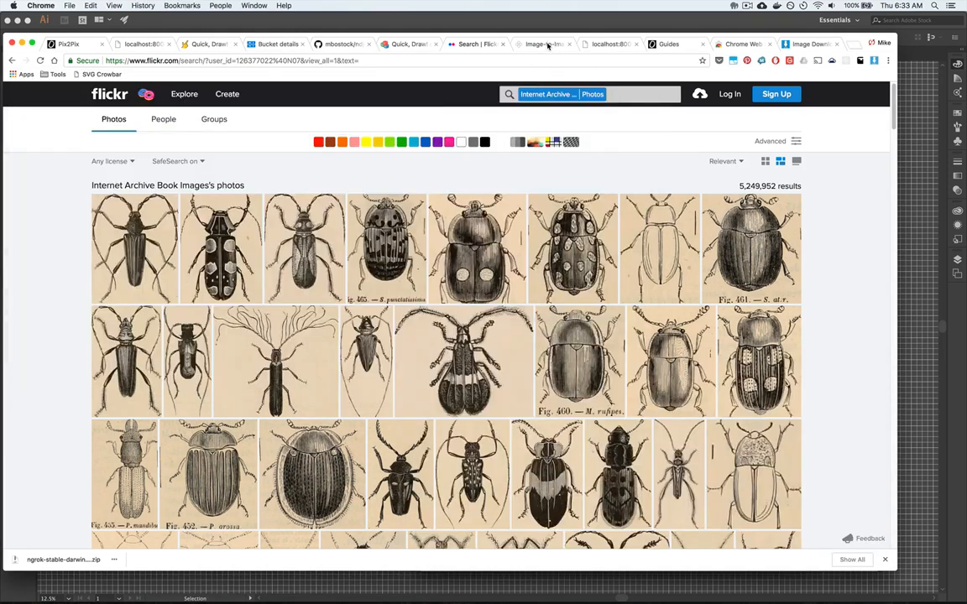
pyautogui.click(543, 44)
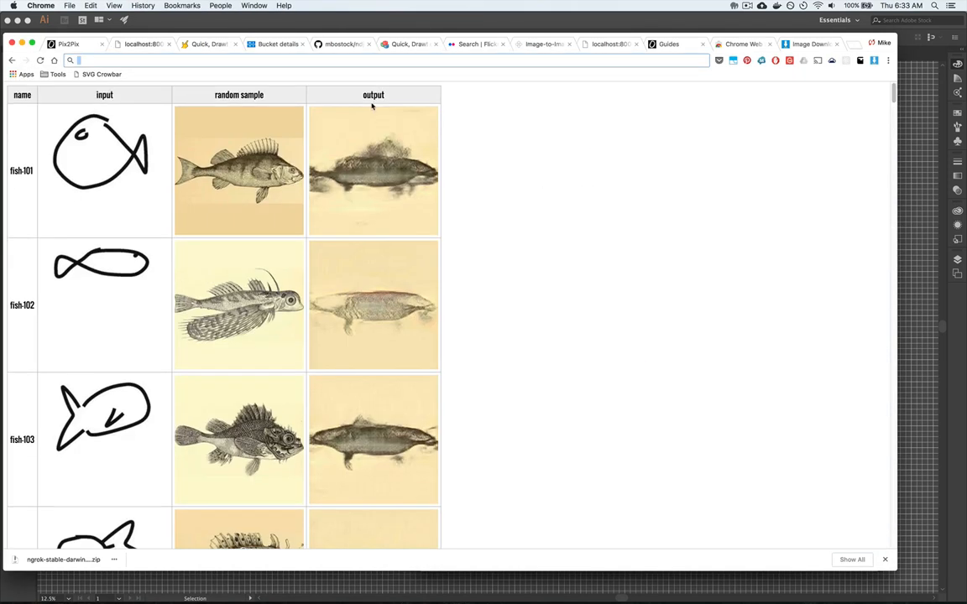
pyautogui.moveTo(310, 148)
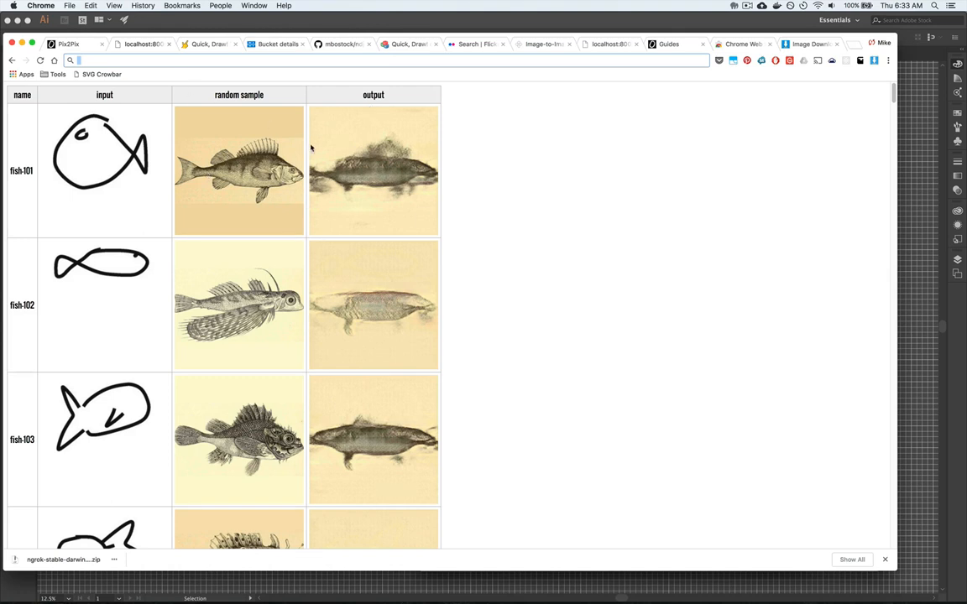
pyautogui.moveTo(104, 148)
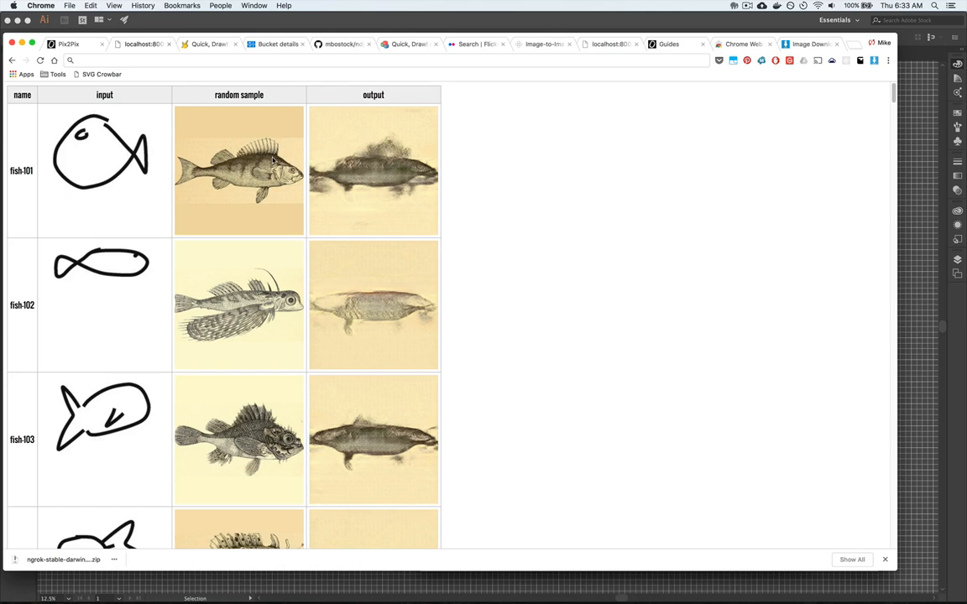
# - Scroll the results table down through the sketch, sample and output rows to fish 130–133
pyautogui.scroll(-3)
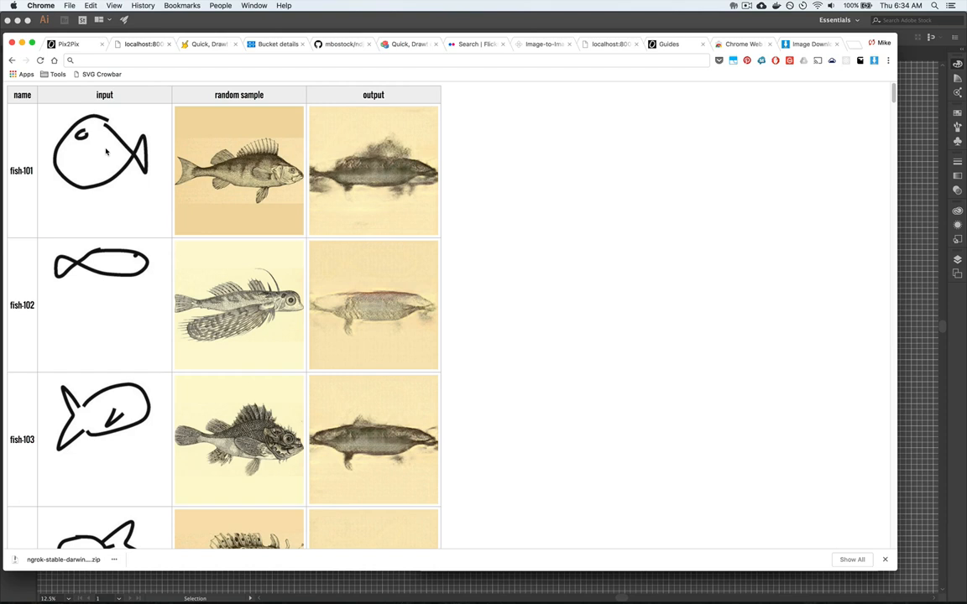
pyautogui.scroll(-3)
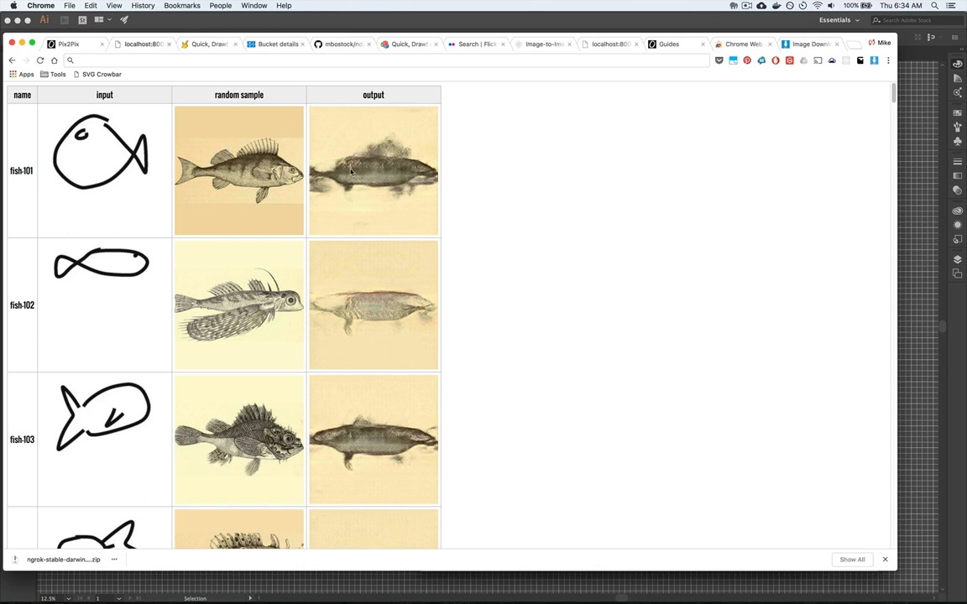
pyautogui.scroll(-3)
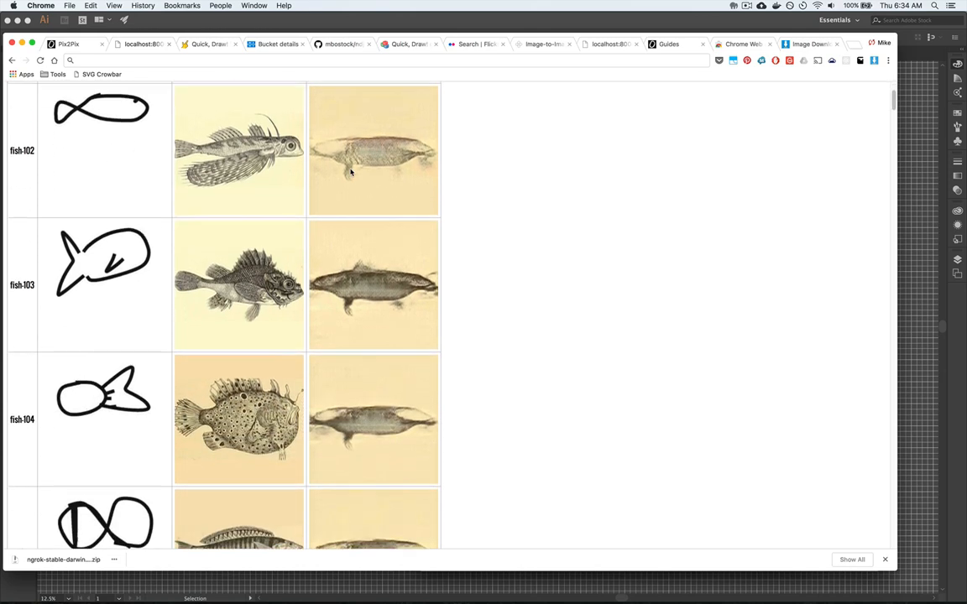
pyautogui.scroll(-3)
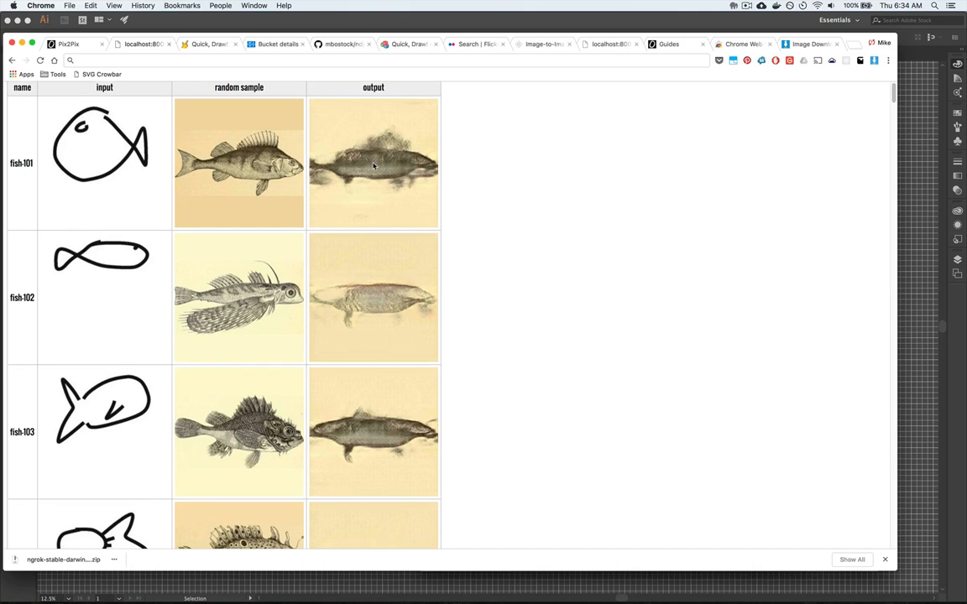
pyautogui.scroll(-3)
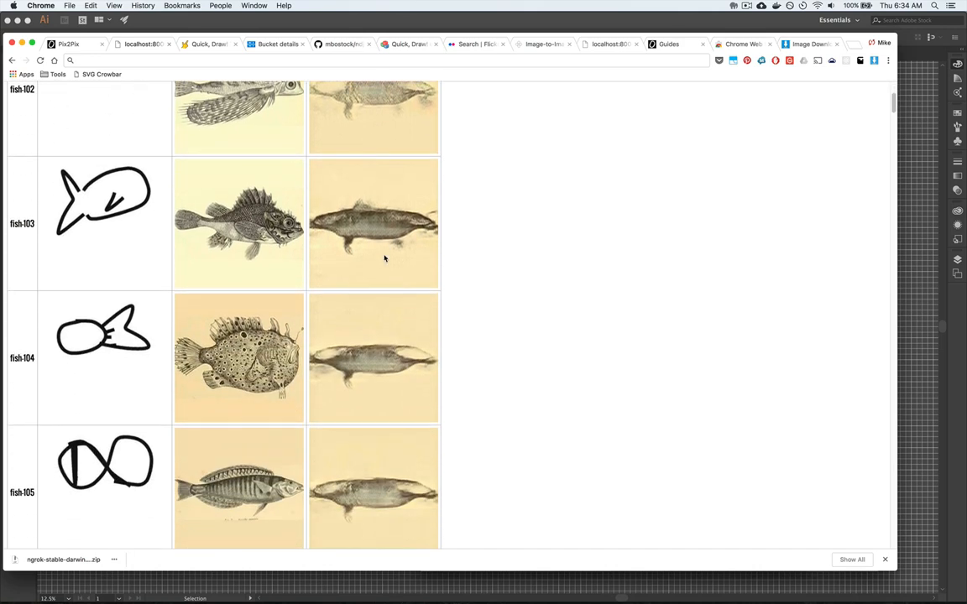
pyautogui.scroll(-3)
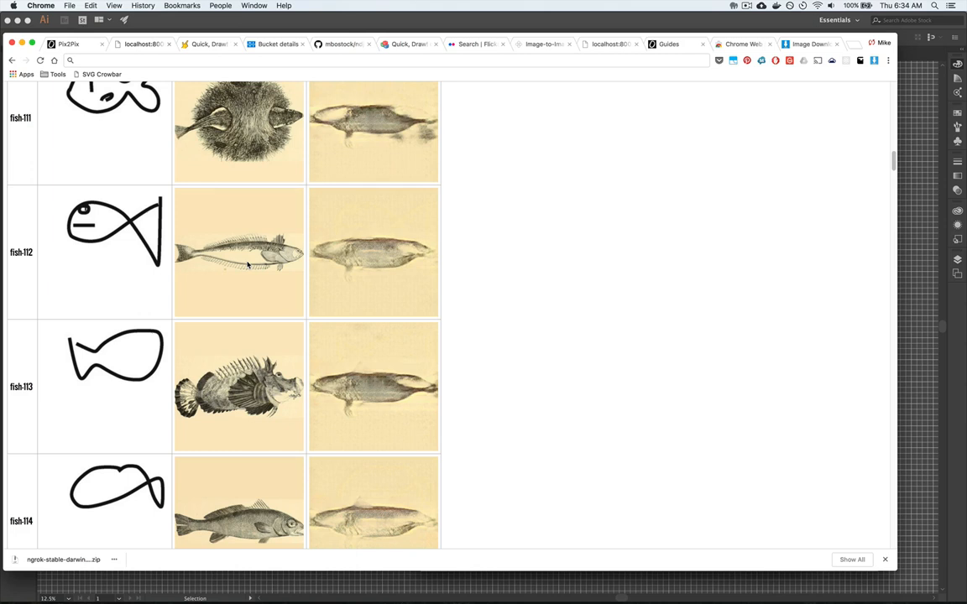
pyautogui.scroll(-3)
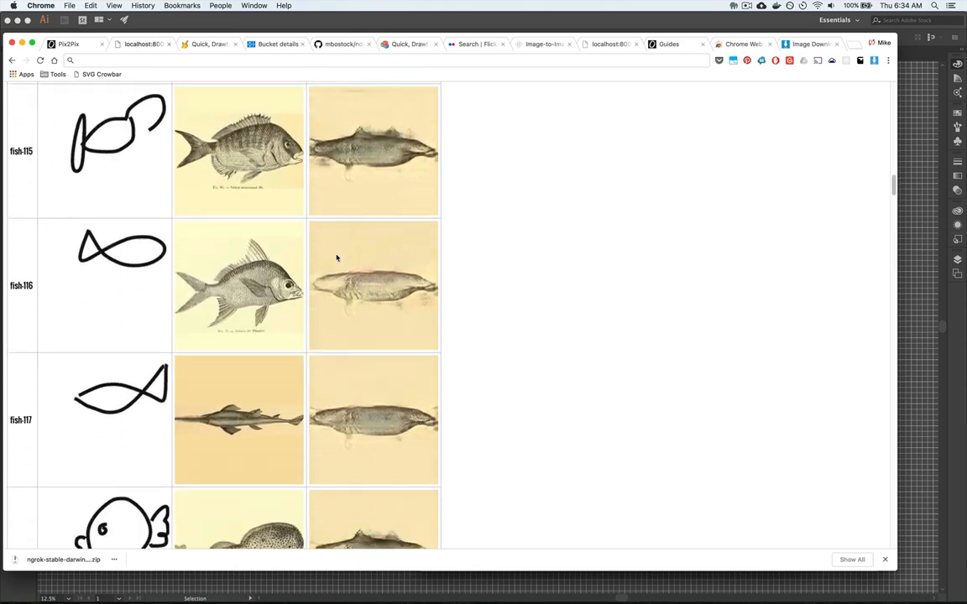
pyautogui.scroll(-3)
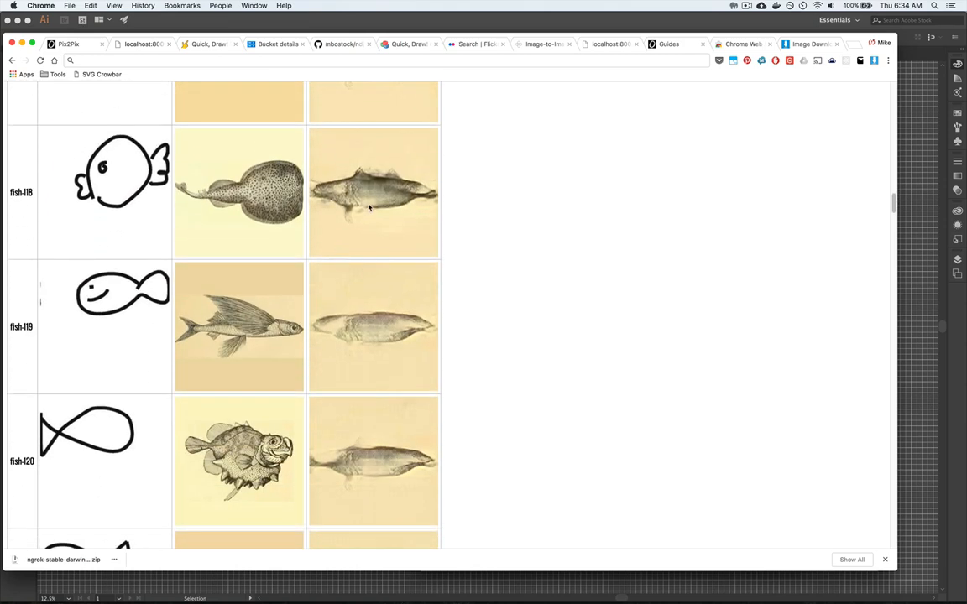
pyautogui.scroll(-3)
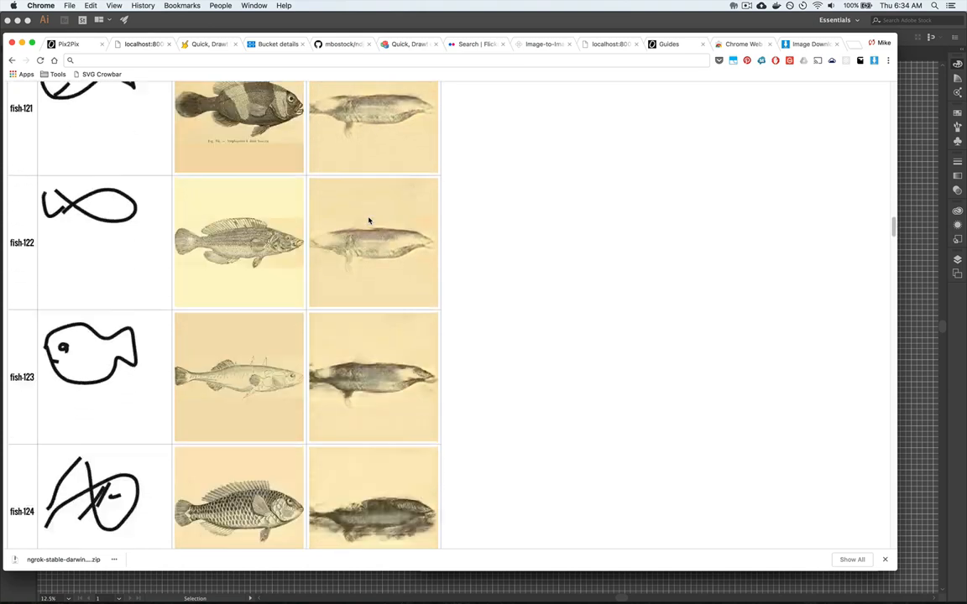
pyautogui.moveTo(201, 250)
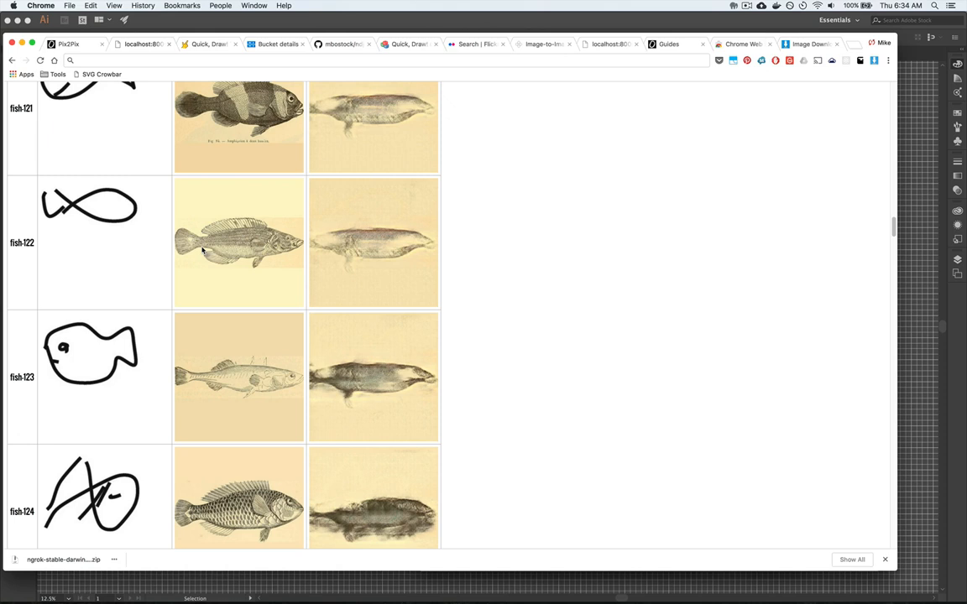
pyautogui.scroll(-3)
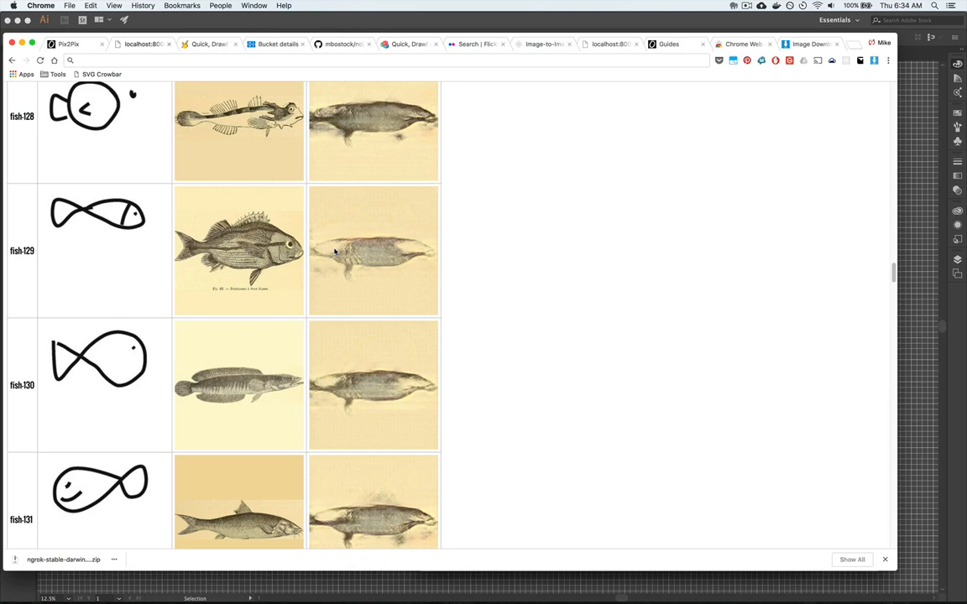
pyautogui.scroll(-3)
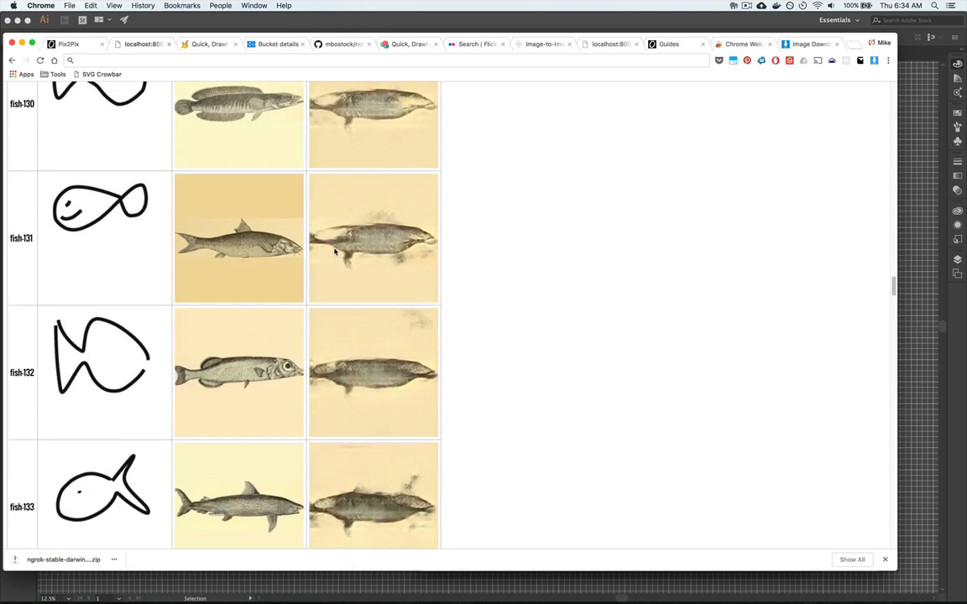